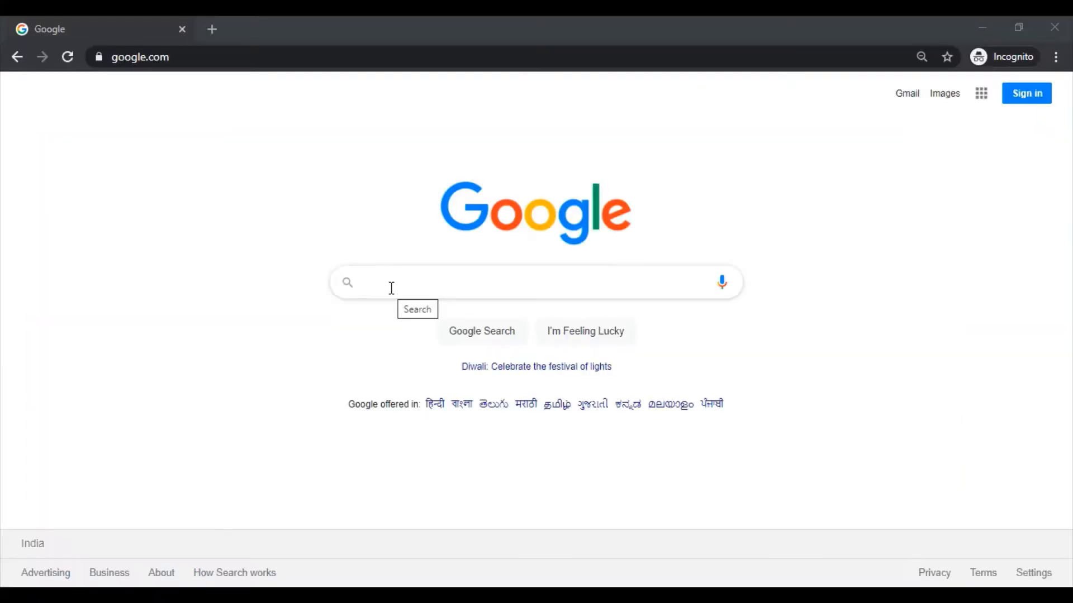
Search Google for 'openstreetmap' and open the OpenStreetMap result in a new tab.
text(openstreetmap)
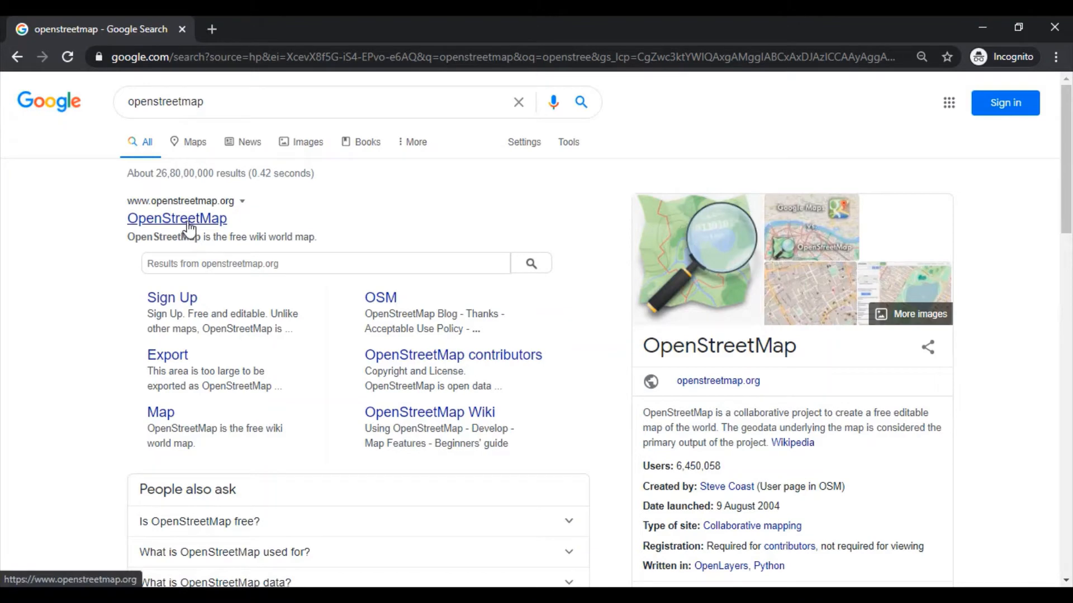
right_click(176, 218)
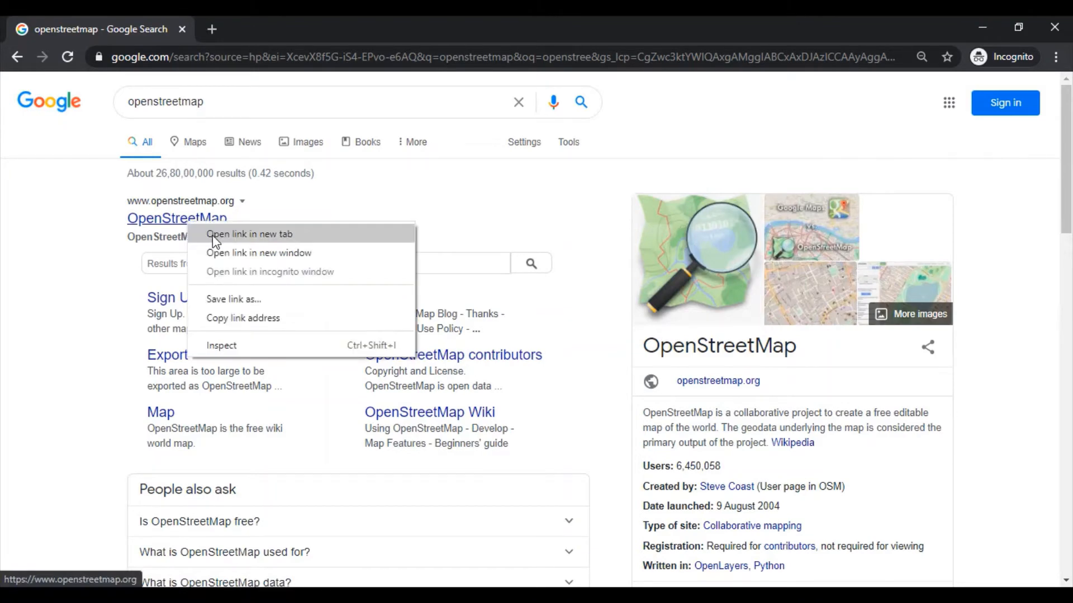
click(249, 234)
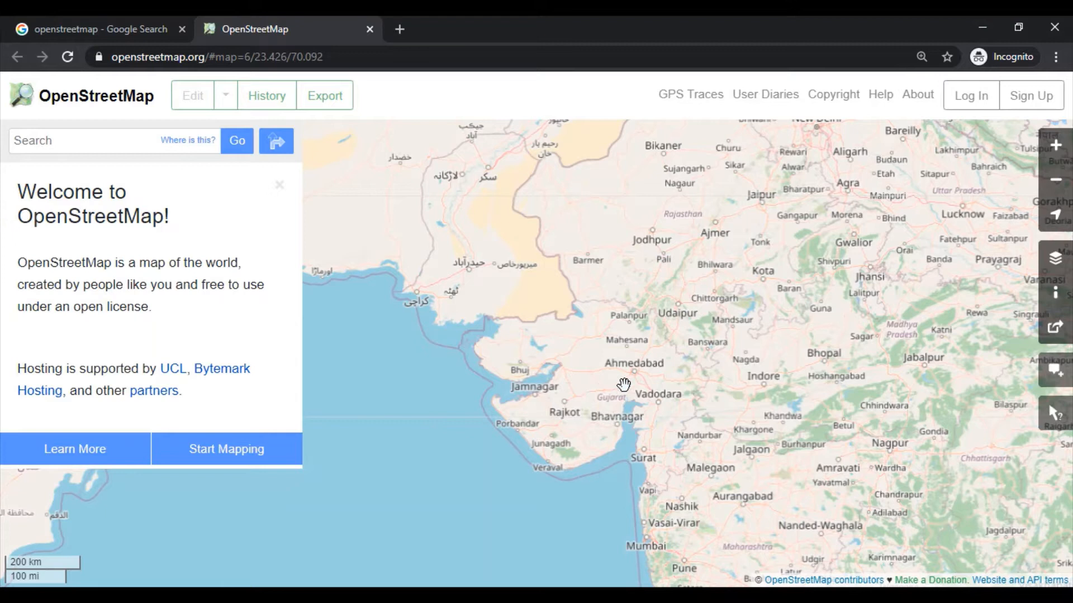
mouse_move(90, 128)
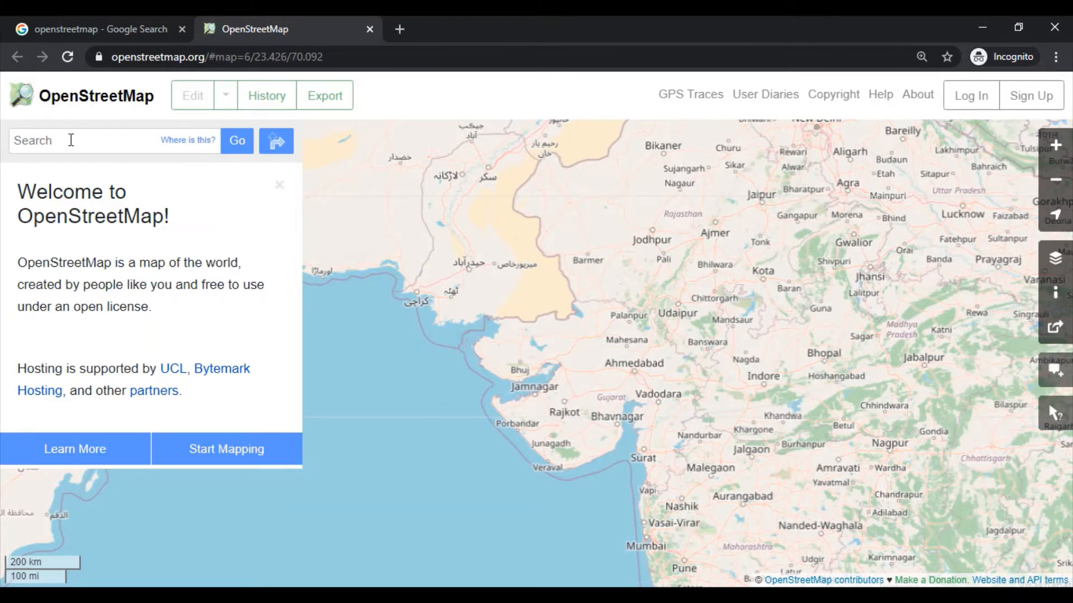
Search OpenStreetMap for Ahmedabad and zoom in twice on the city centre.
text(Ahmedabad)
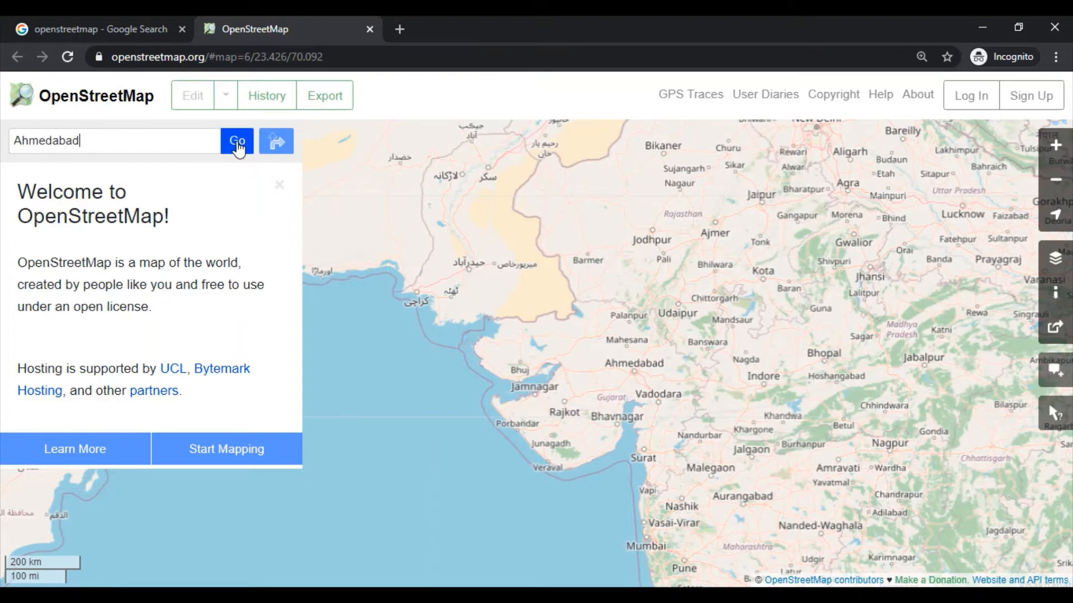
click(236, 141)
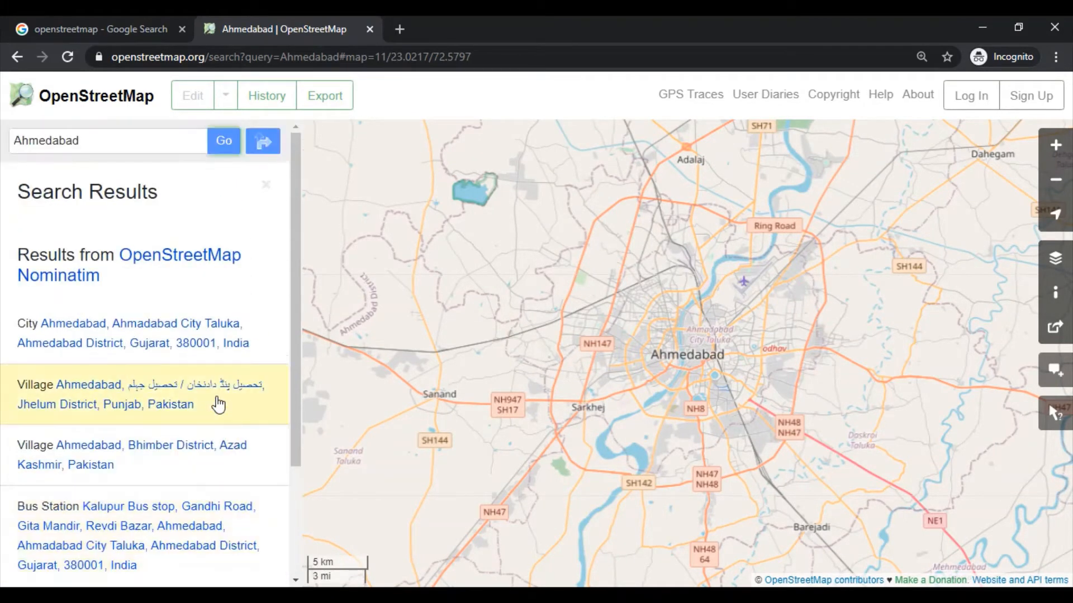
scroll(down, 3)
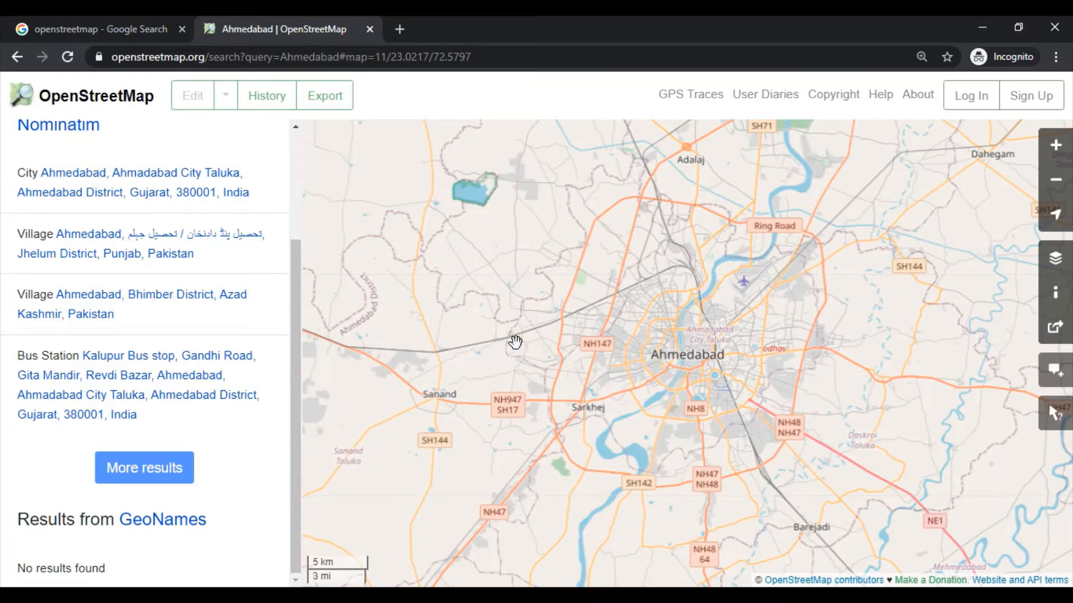
mouse_move(262, 309)
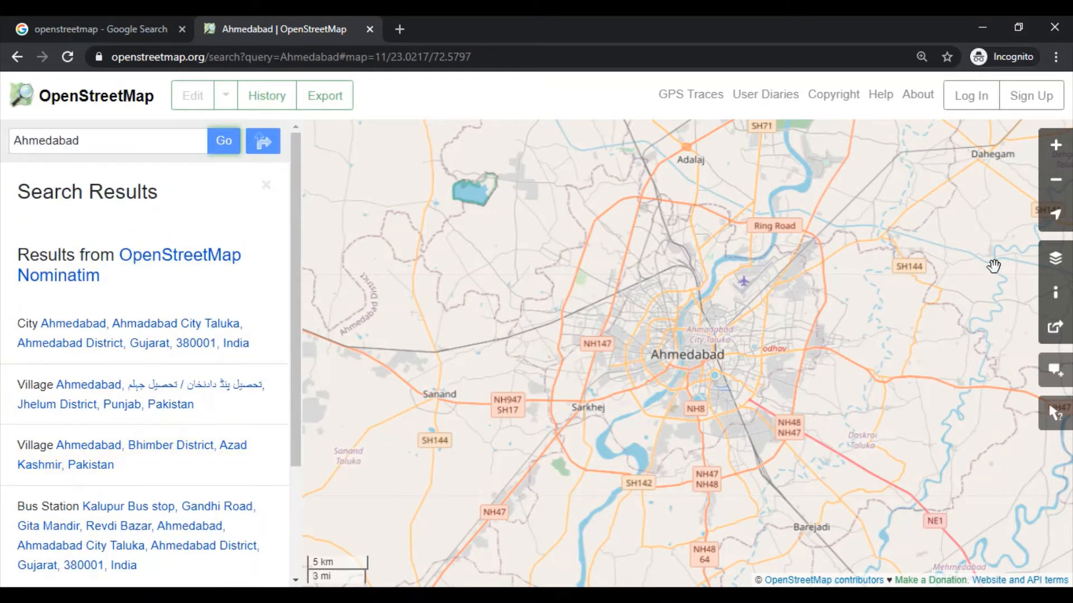
click(1055, 144)
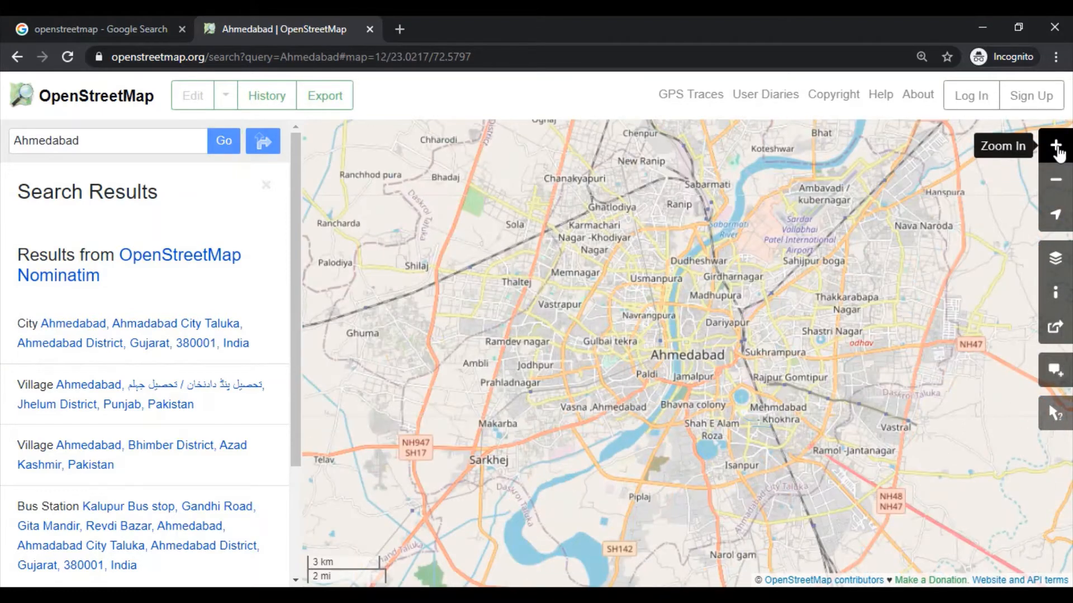
click(1055, 145)
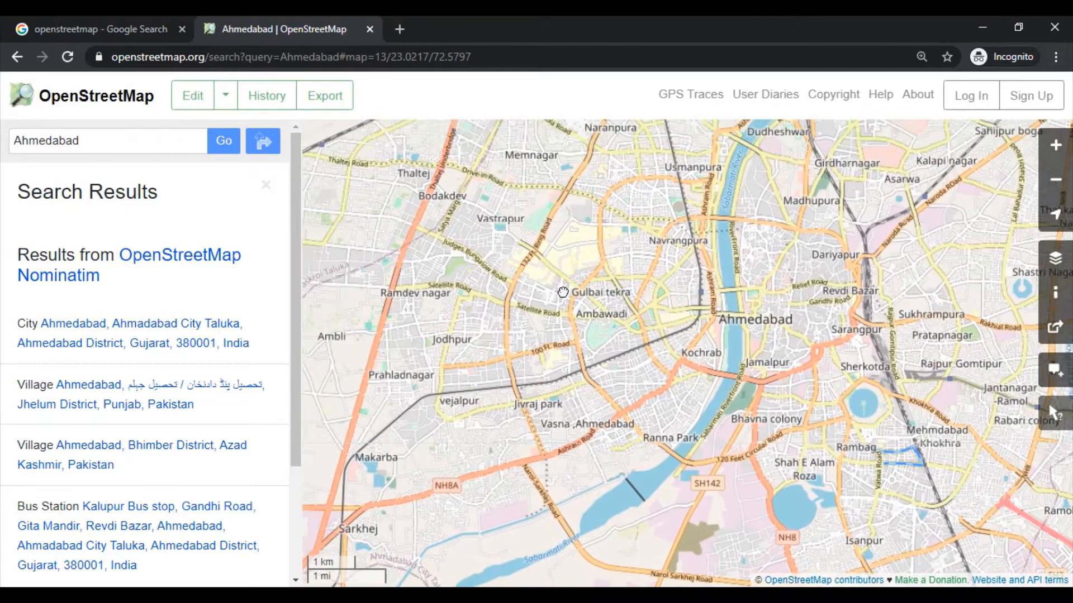
click(324, 95)
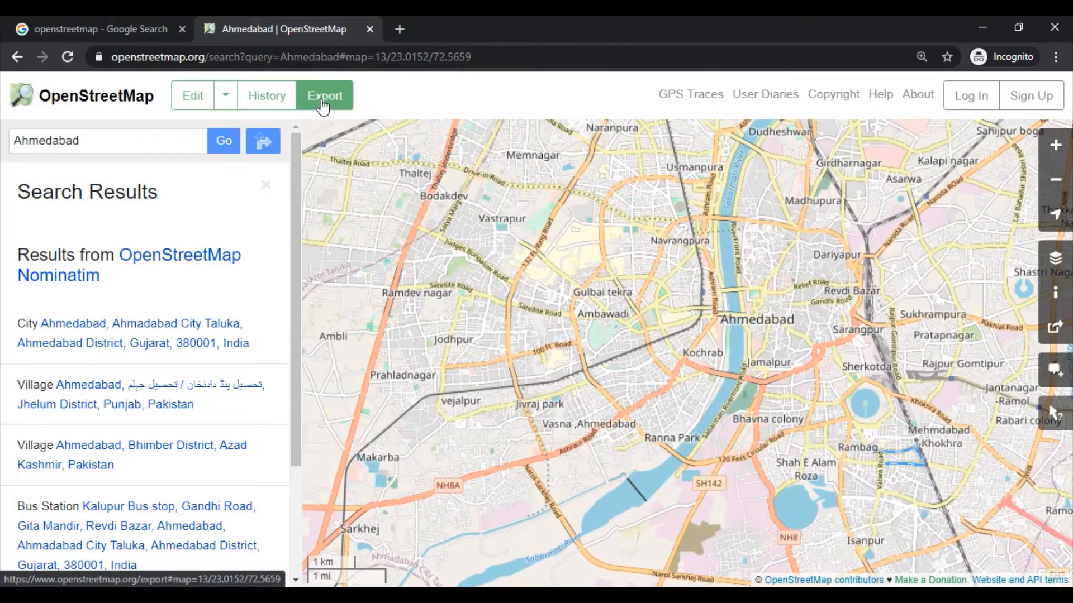
Draw and adjust the export box over Gujarat University and University Road in Navrangpura.
click(324, 95)
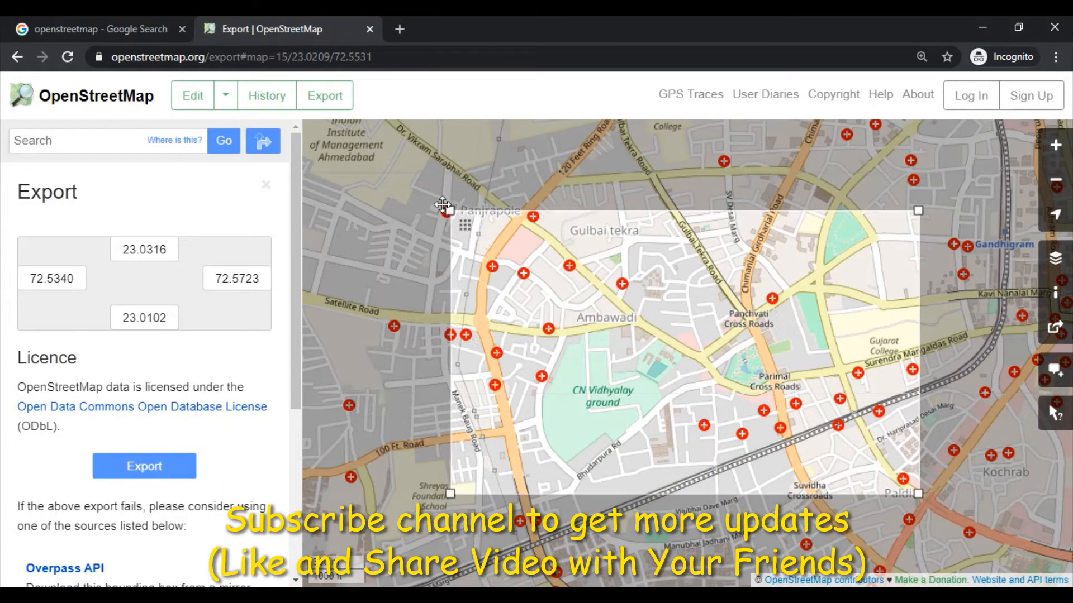
drag(444, 205, 482, 232)
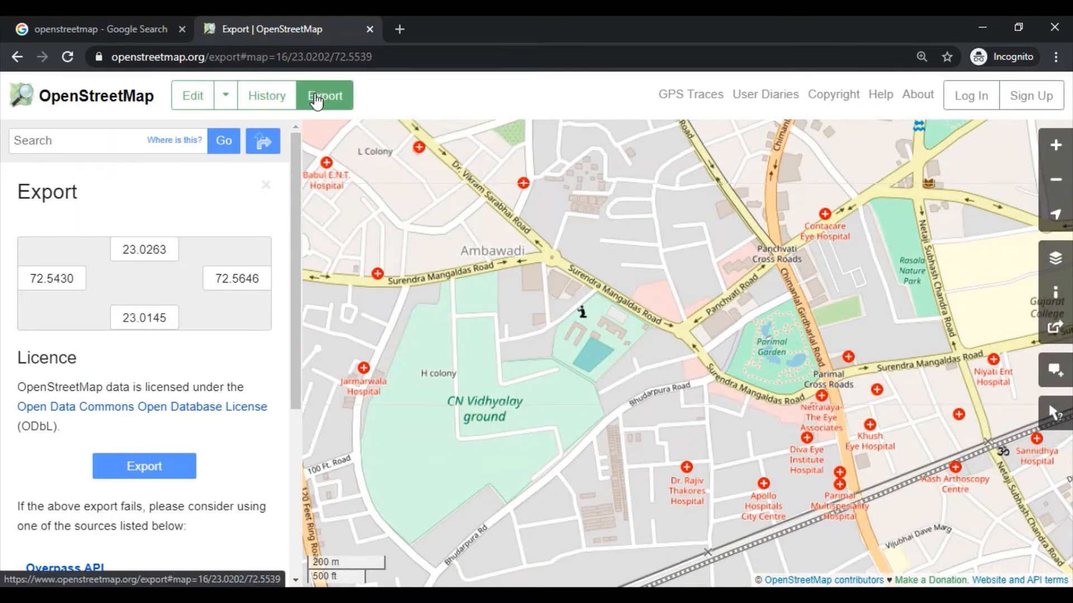
click(324, 95)
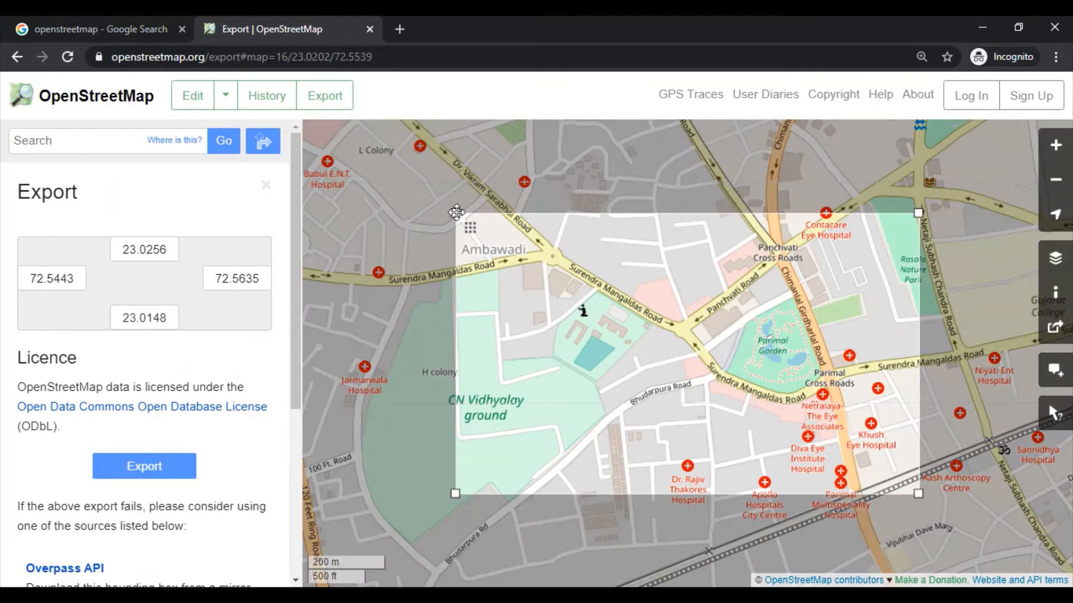
drag(455, 212, 400, 167)
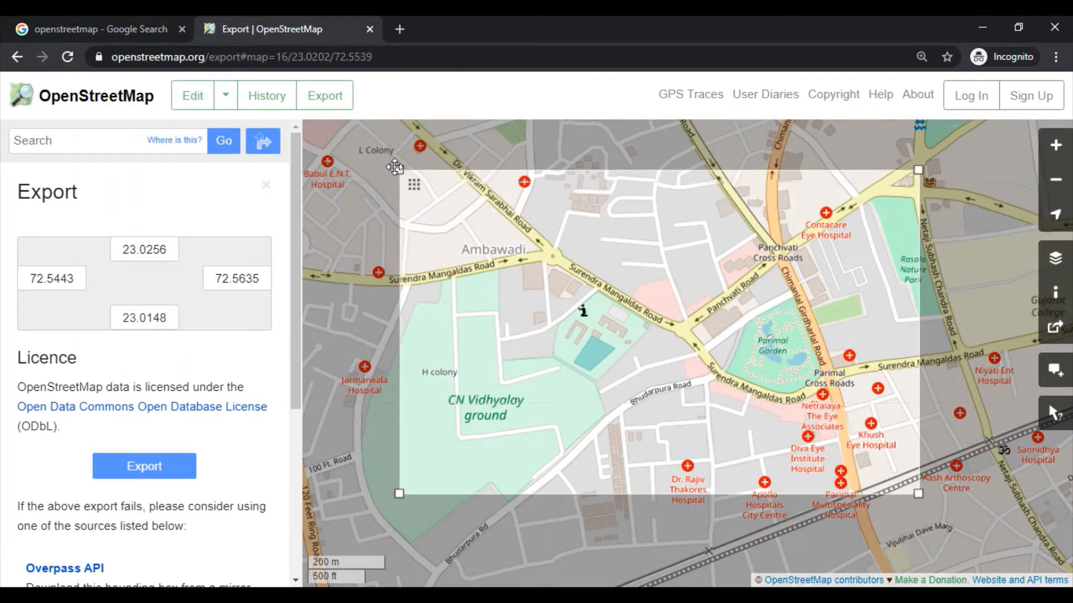
drag(916, 493, 893, 472)
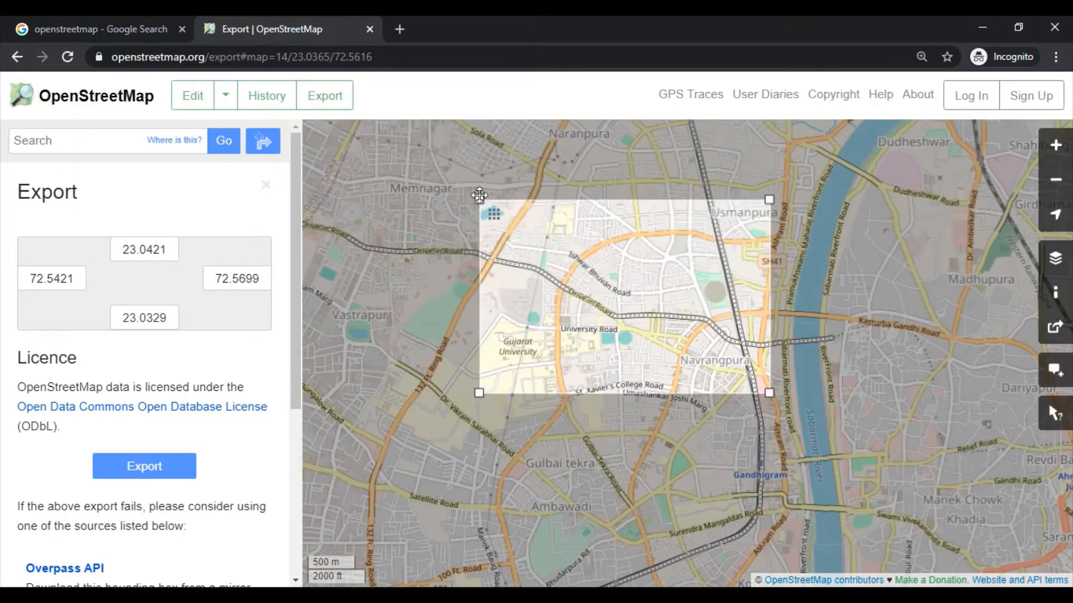
drag(493, 214, 536, 286)
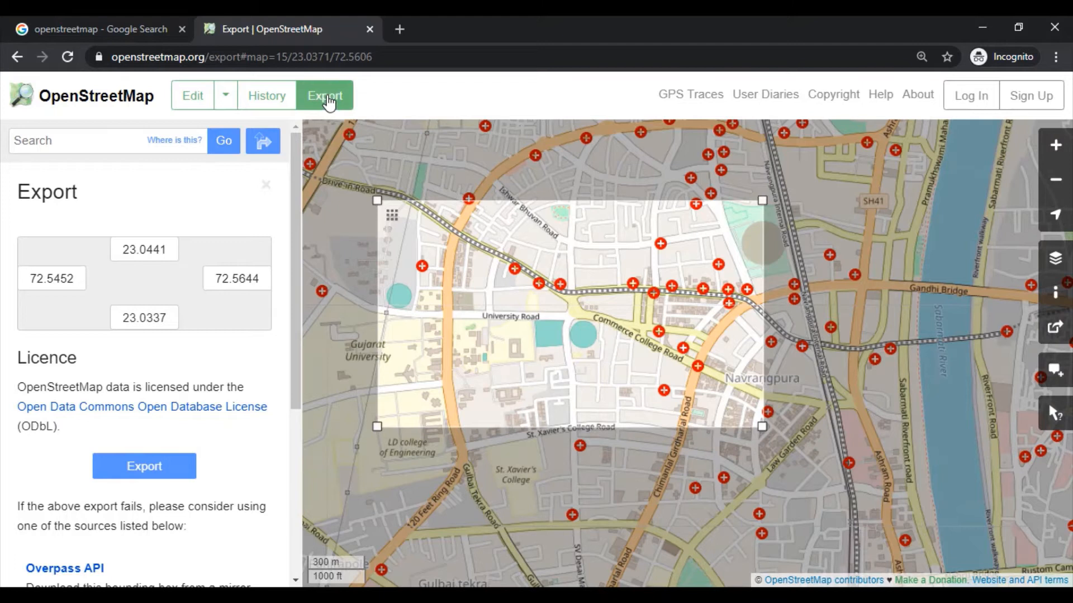
Export the marked area as map (2).osm and launch QGIS 3.14.
click(144, 466)
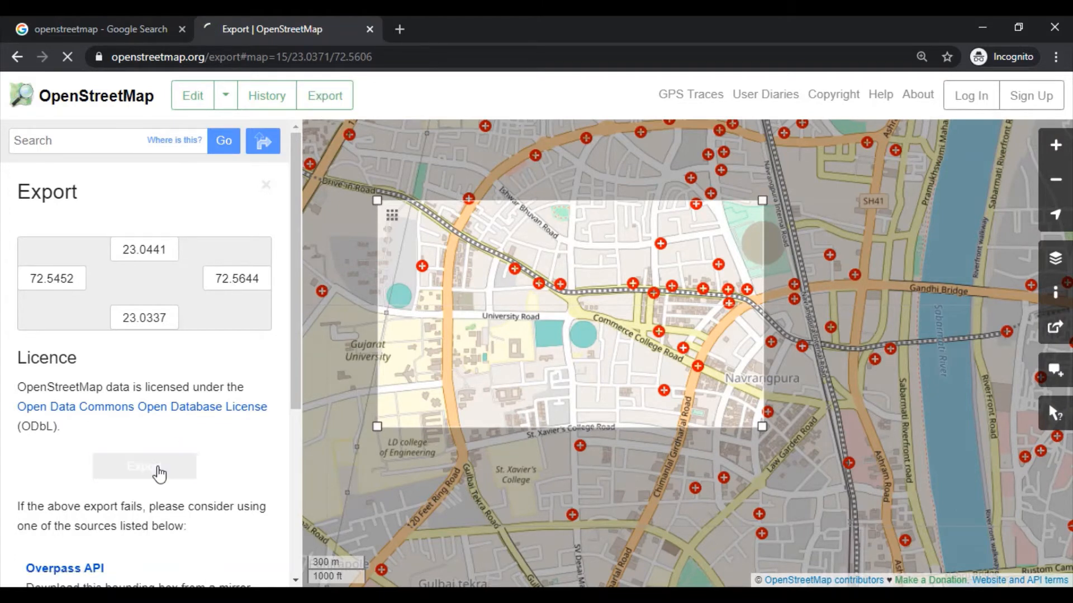
click(144, 466)
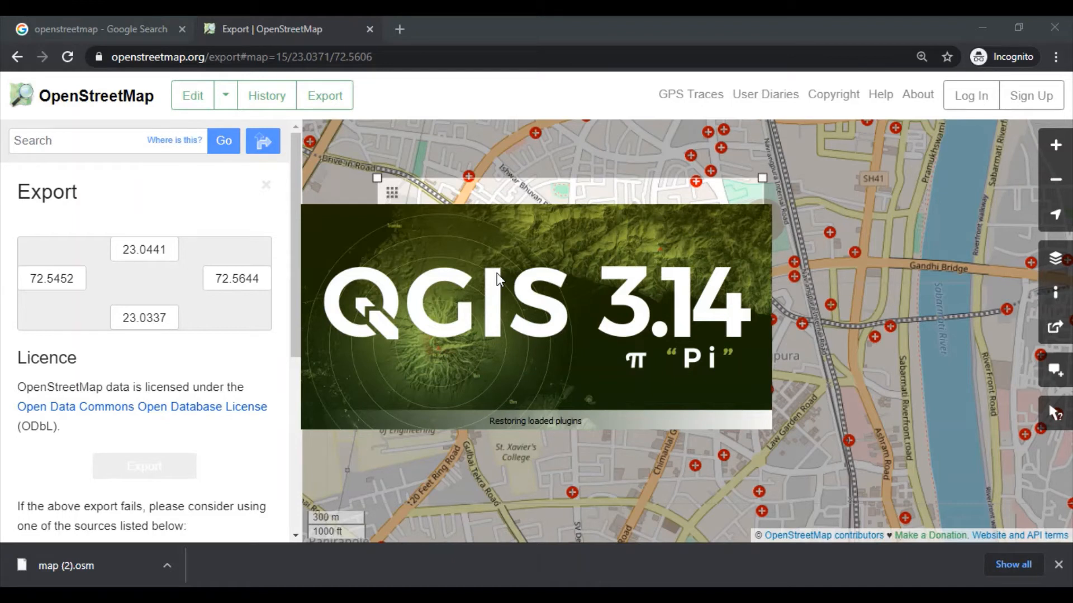
mouse_move(243, 469)
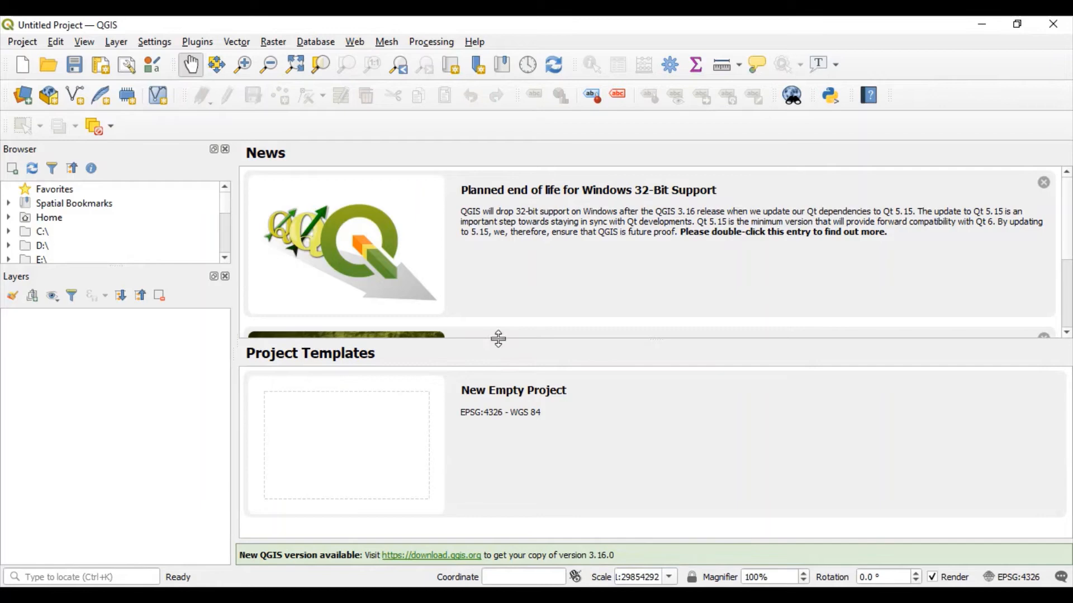
Add map (2).osm from Downloads as lines, multilinestrings, multipolygons, other_relations and points layers.
click(116, 42)
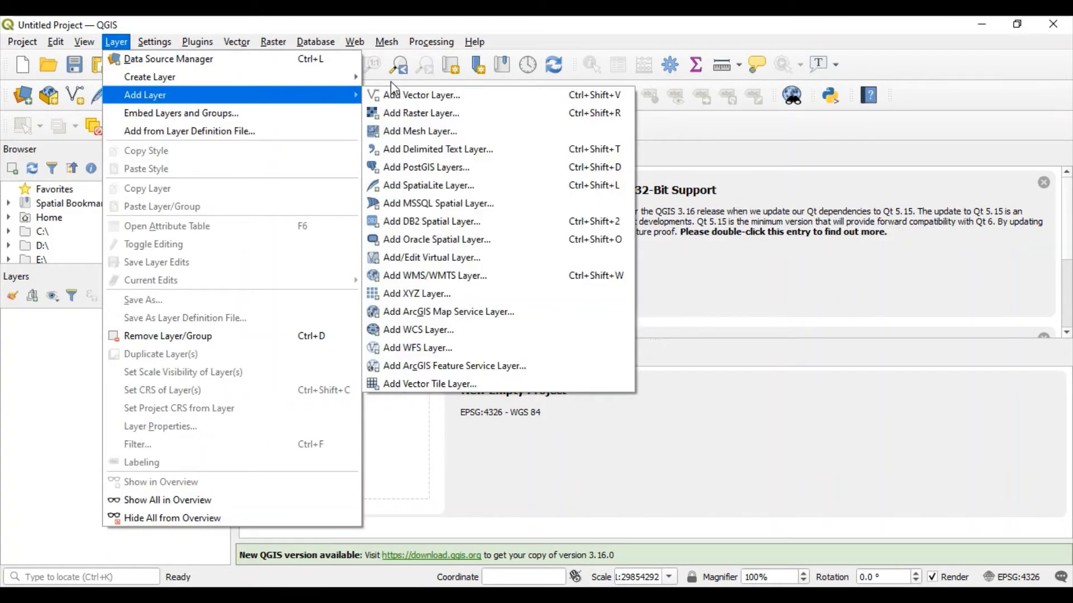
click(421, 95)
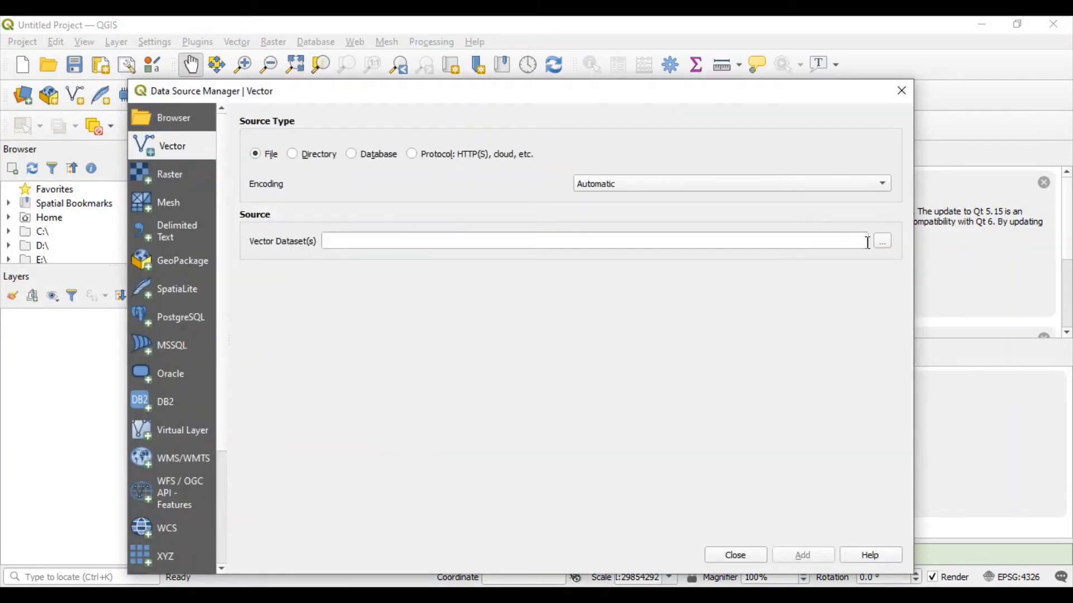
click(881, 241)
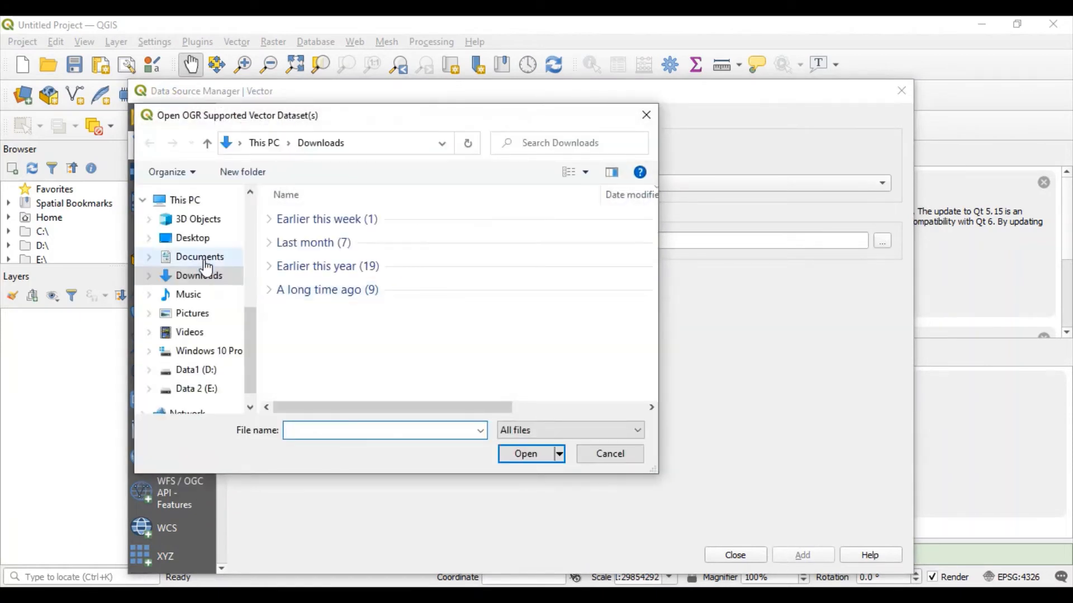
click(199, 275)
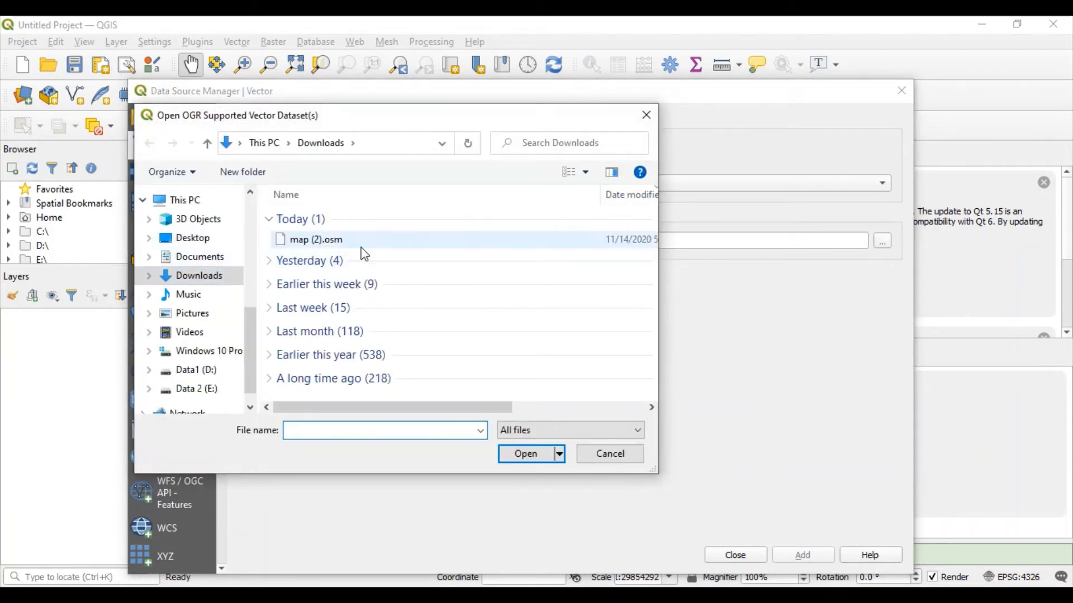
click(315, 239)
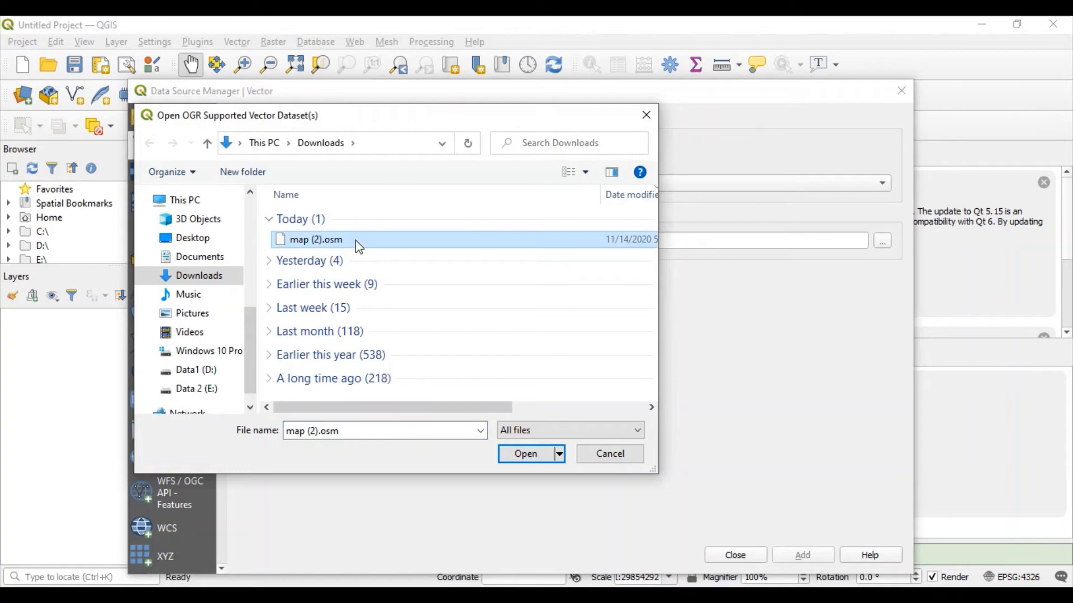
click(524, 454)
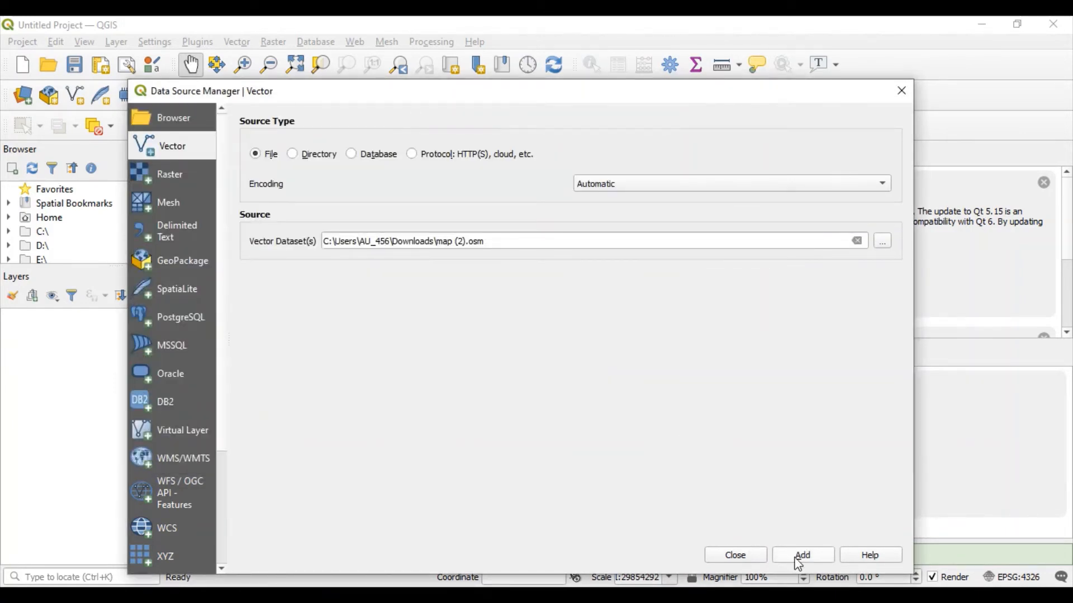
click(801, 554)
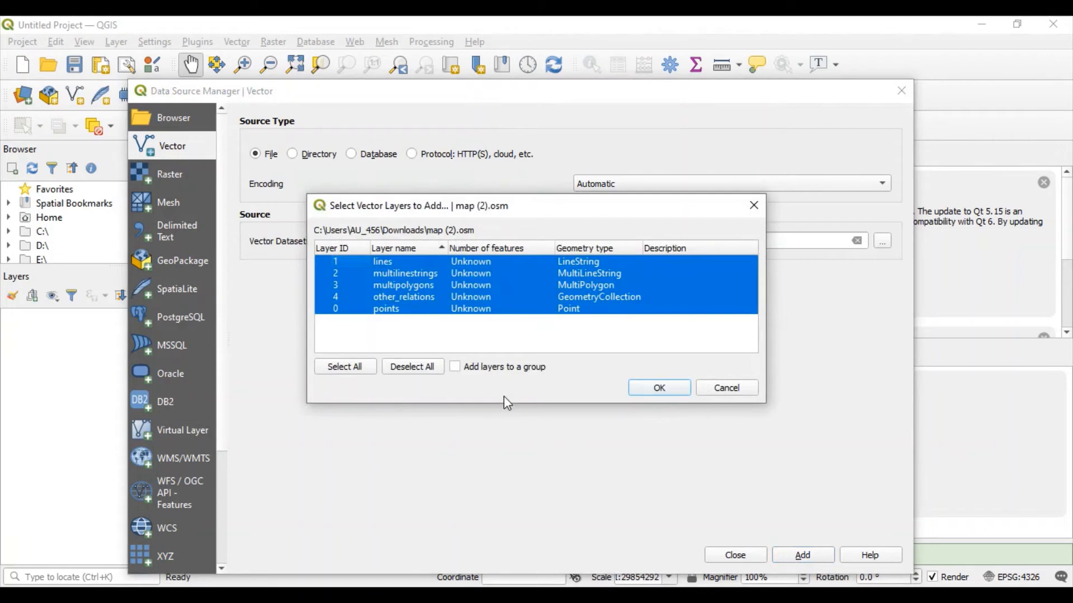
mouse_move(345, 316)
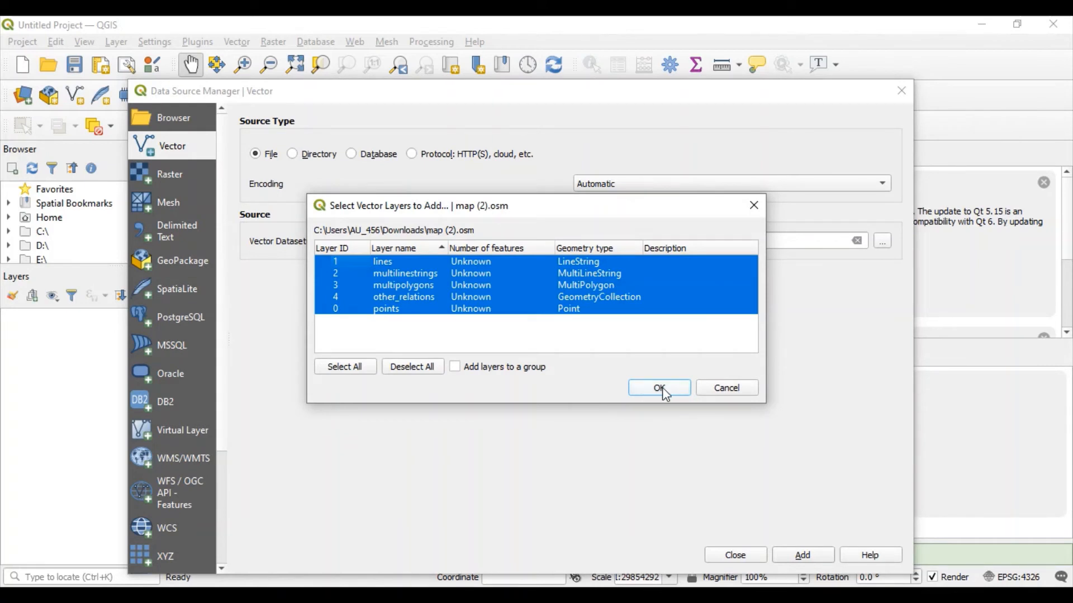
click(658, 388)
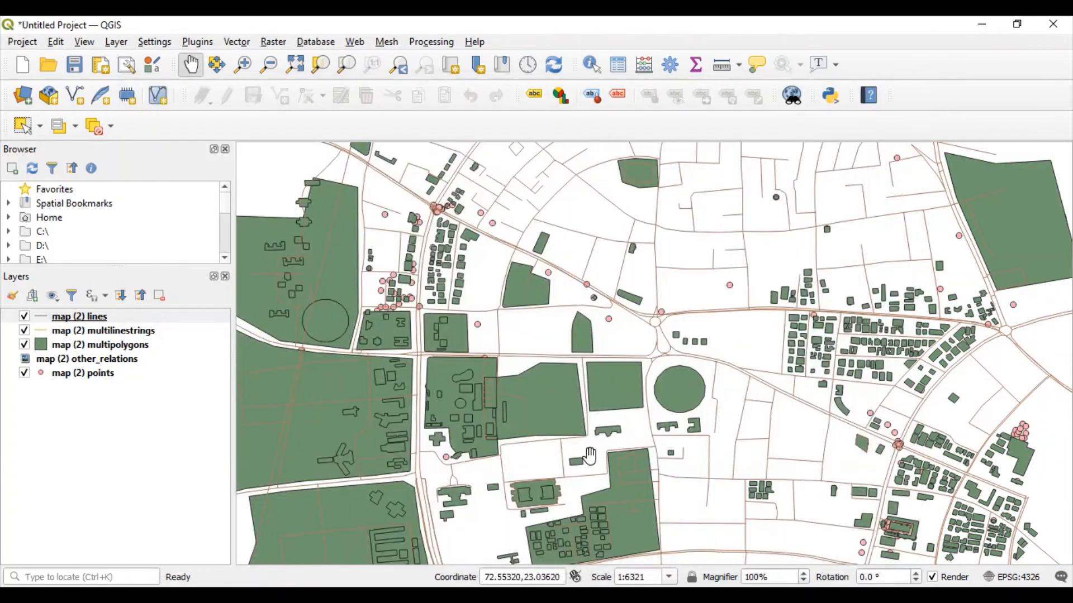
drag(590, 454, 647, 365)
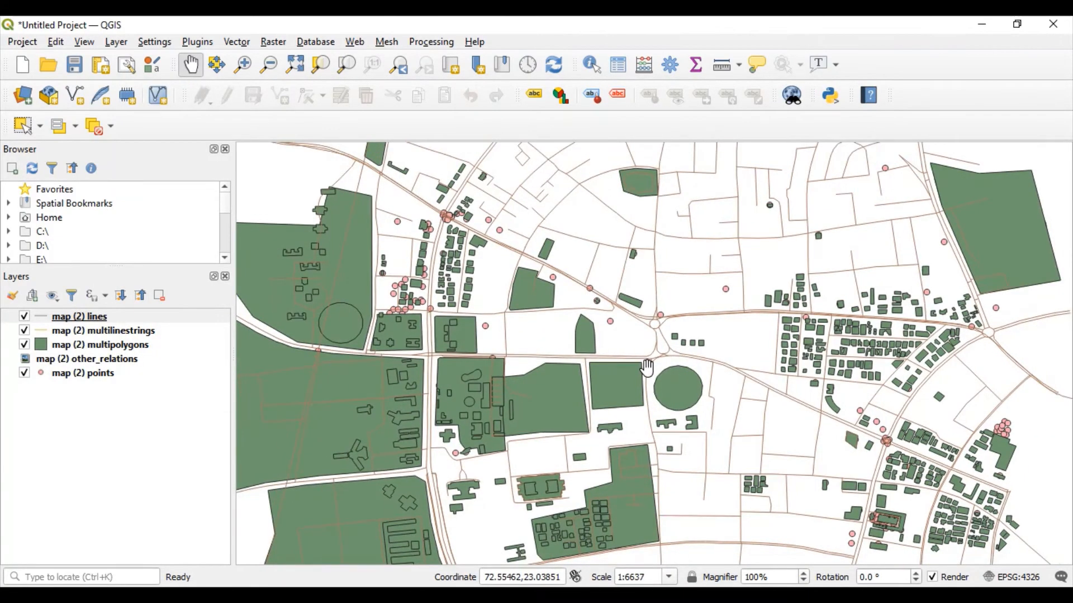
scroll(down, 3)
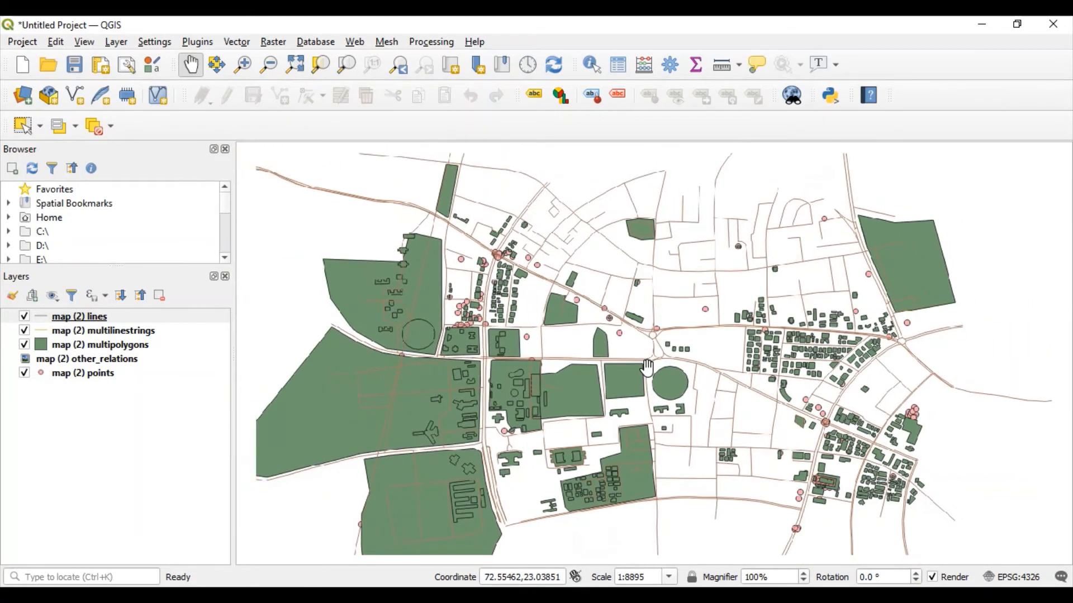
scroll(down, 3)
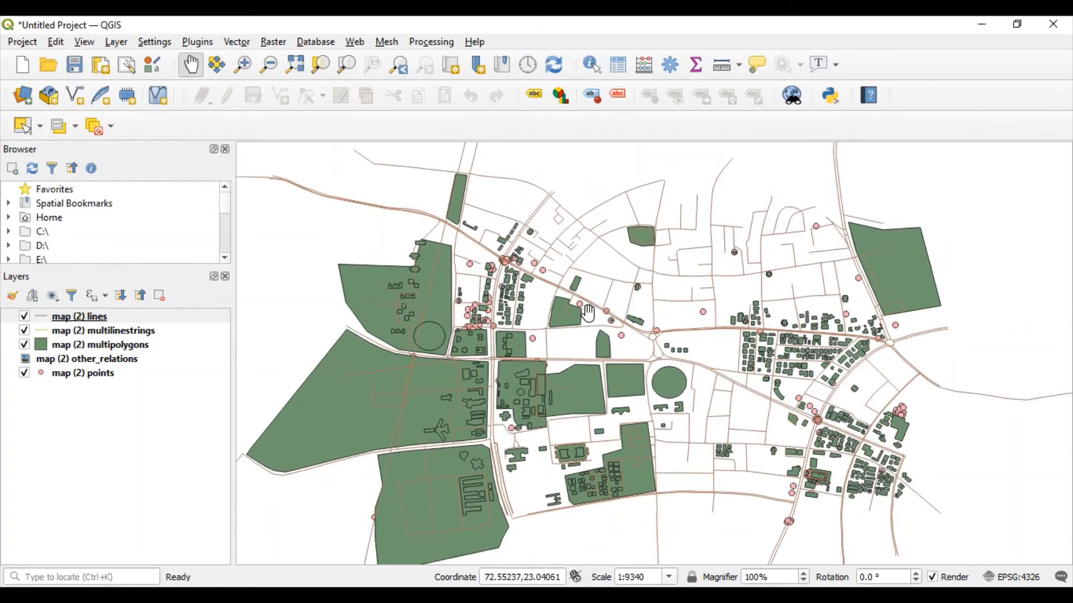
scroll(down, 3)
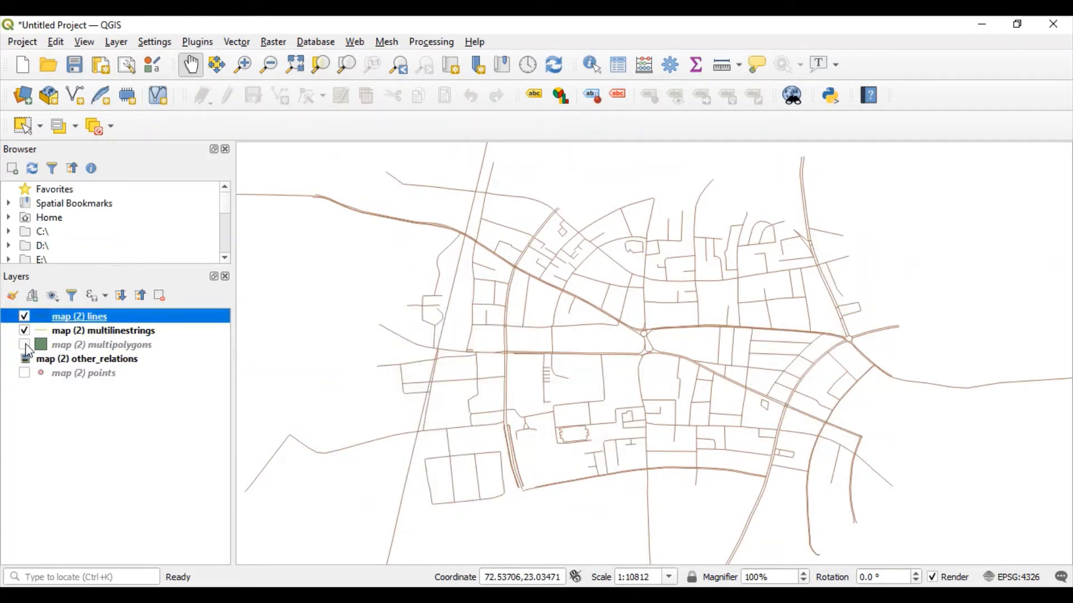
click(24, 344)
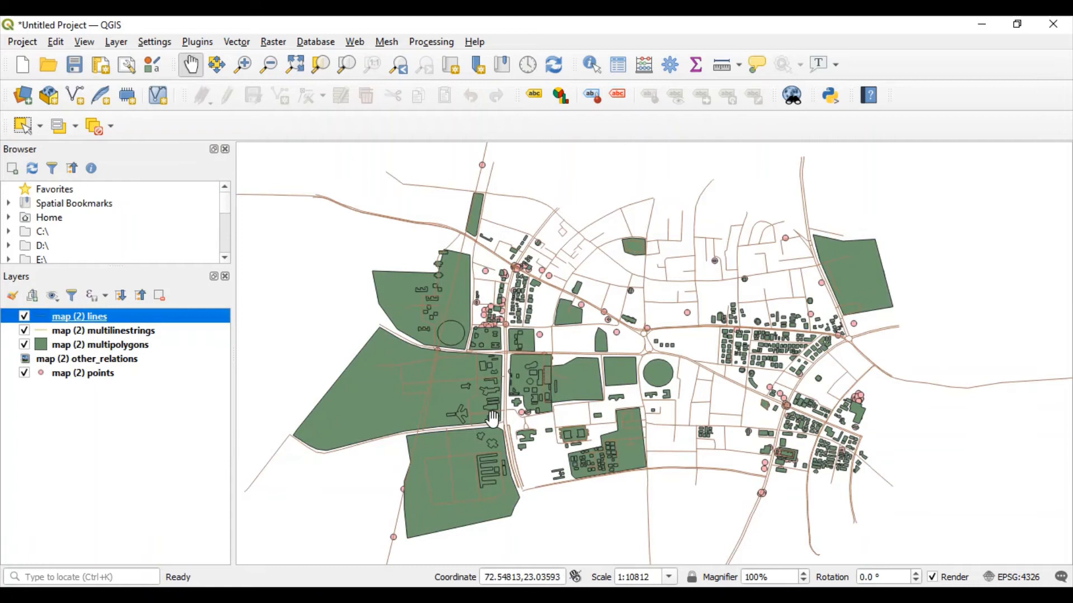
mouse_move(772, 247)
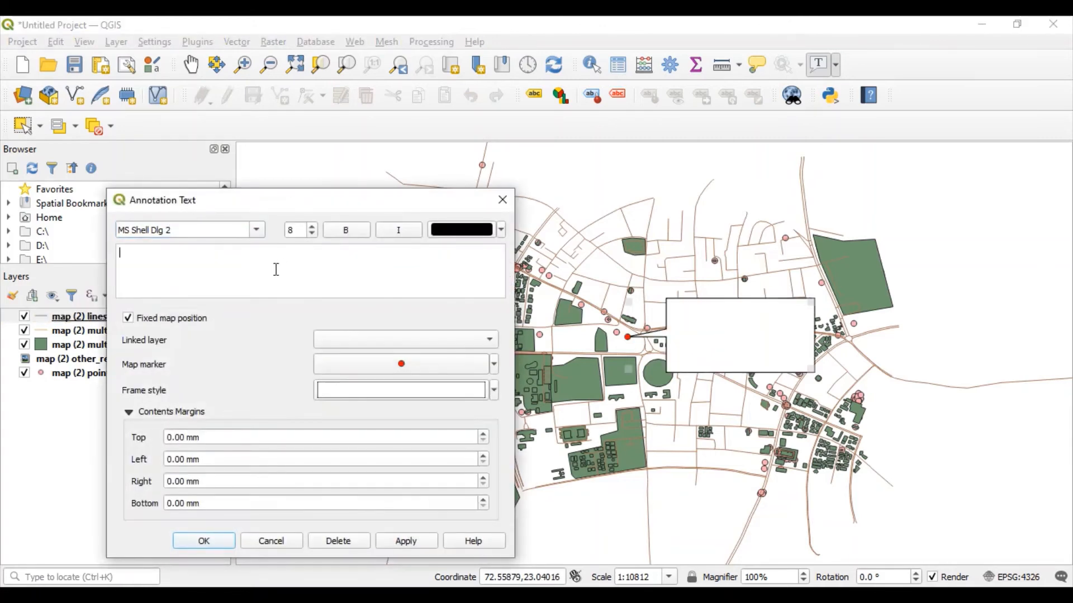
Write 'This is my University Area' in font size 13 and apply the annotation.
click(311, 226)
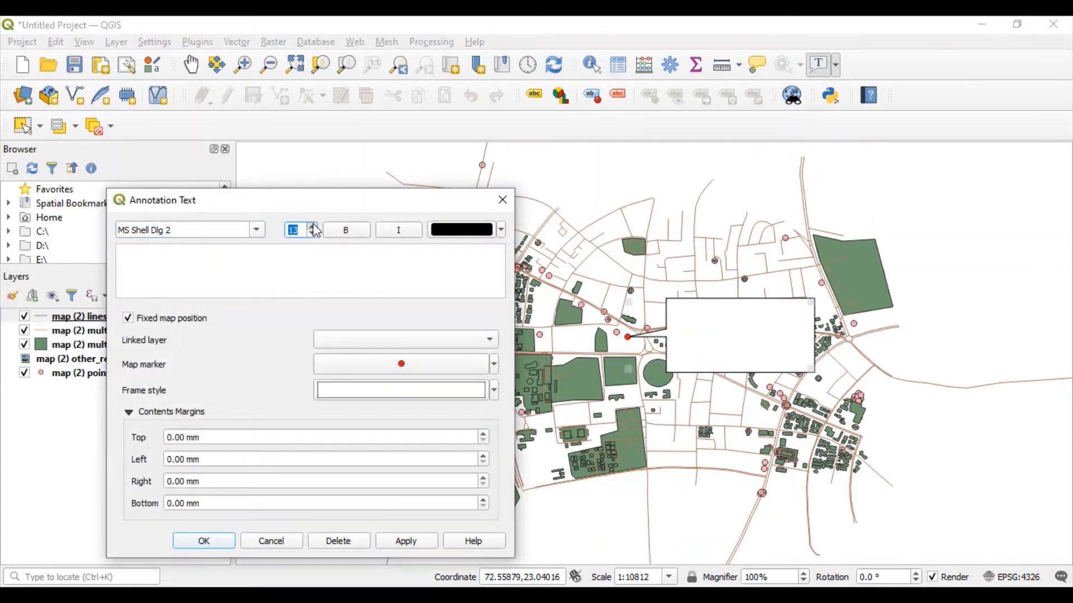
text(This)
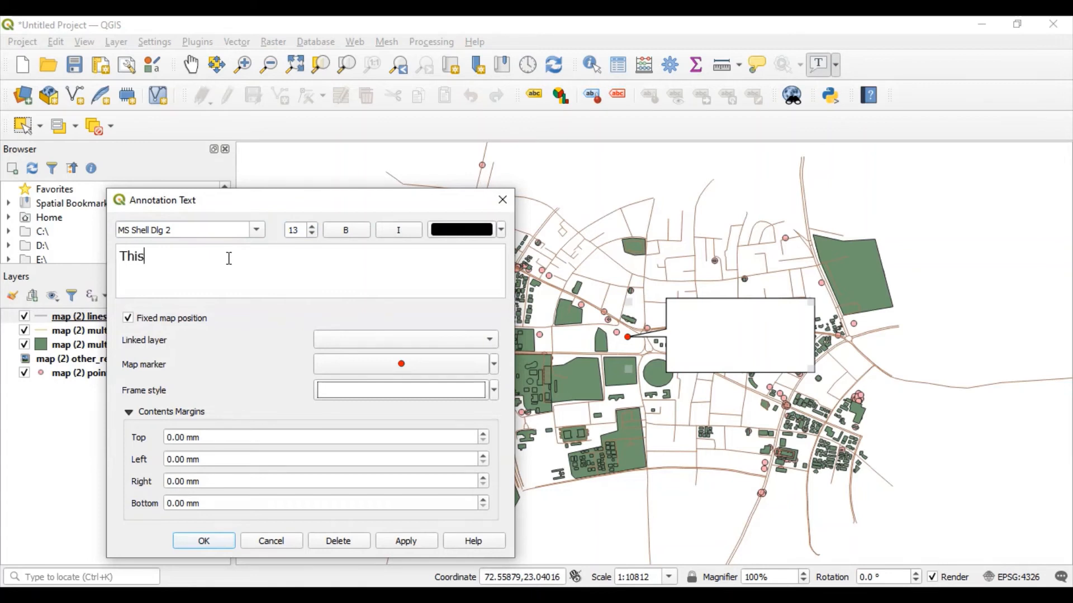
text(is my)
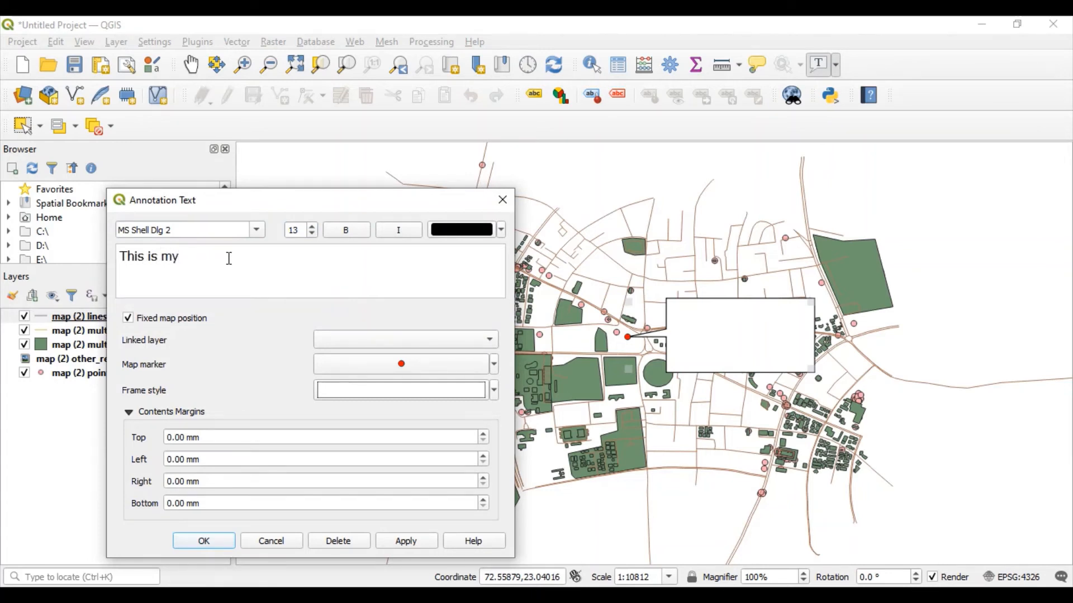
text(University)
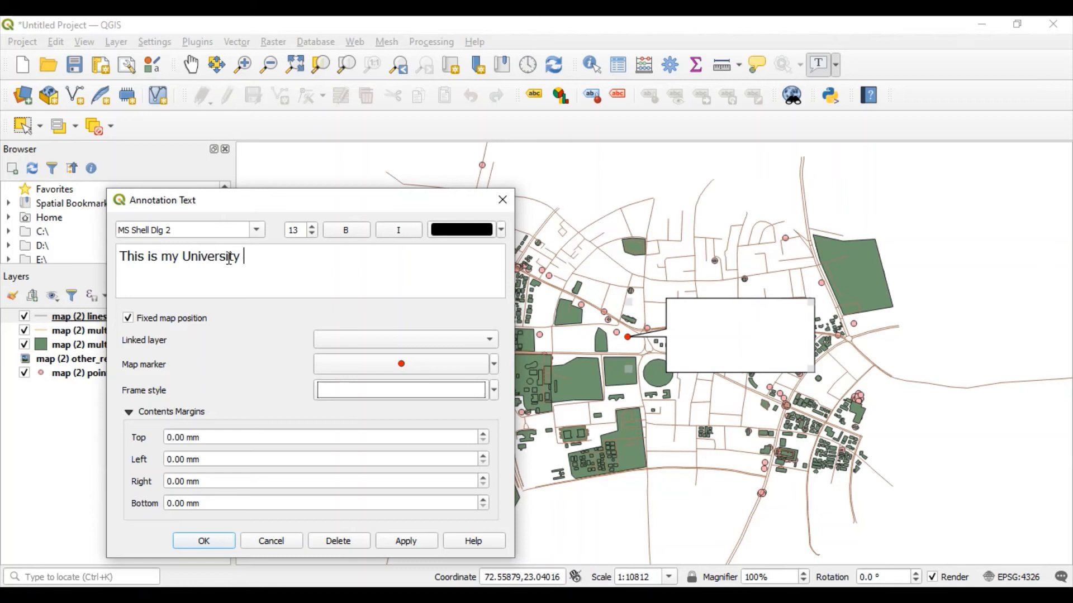
text(Are)
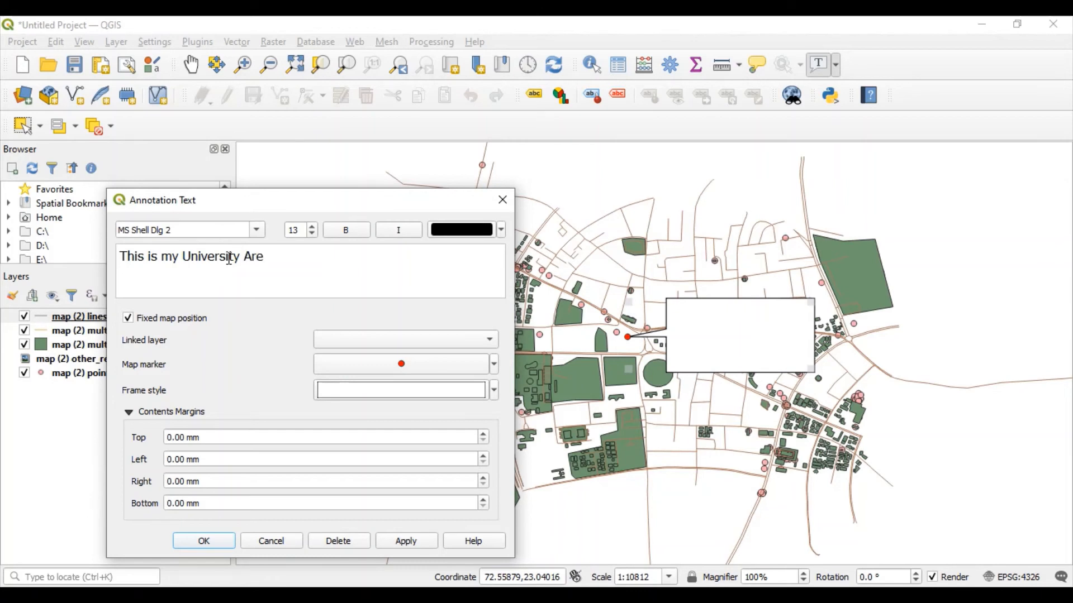
click(405, 541)
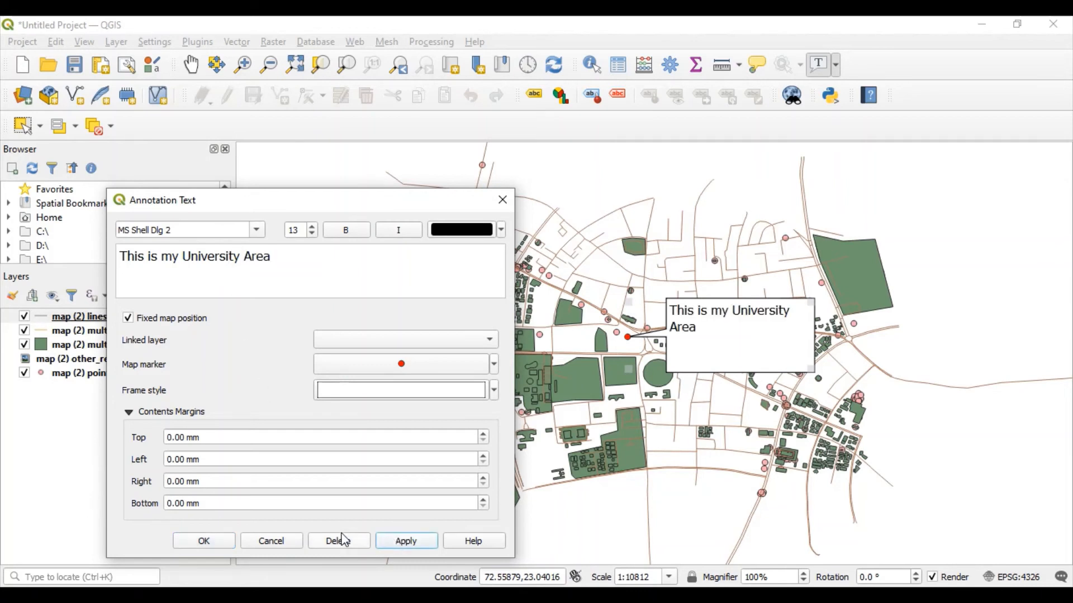
click(203, 541)
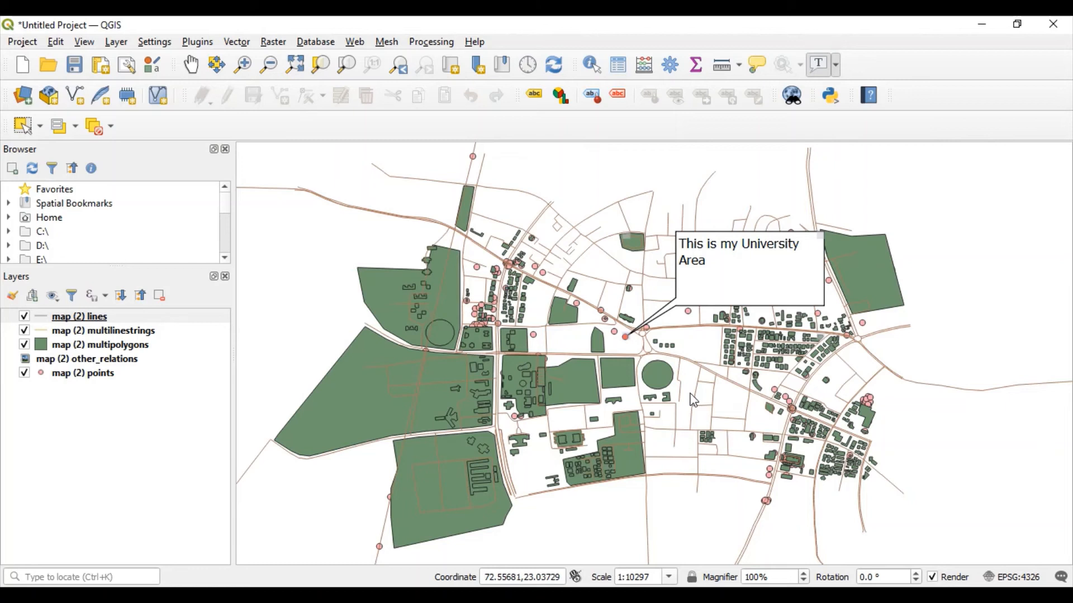
mouse_move(335, 281)
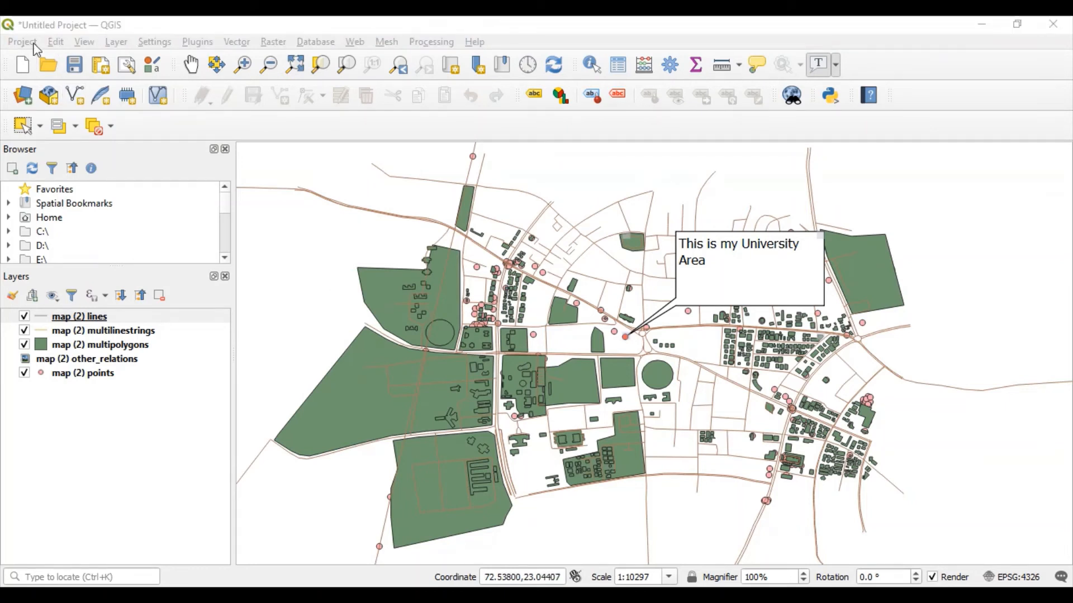
Export the map to image from the Project menu, keeping annotations drawn.
click(21, 42)
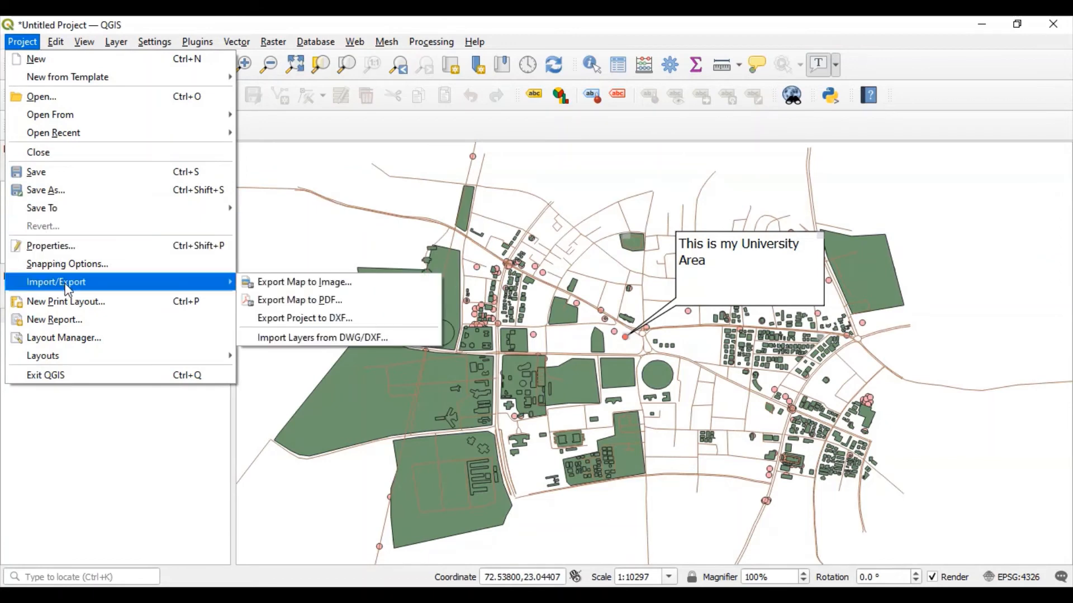
click(304, 281)
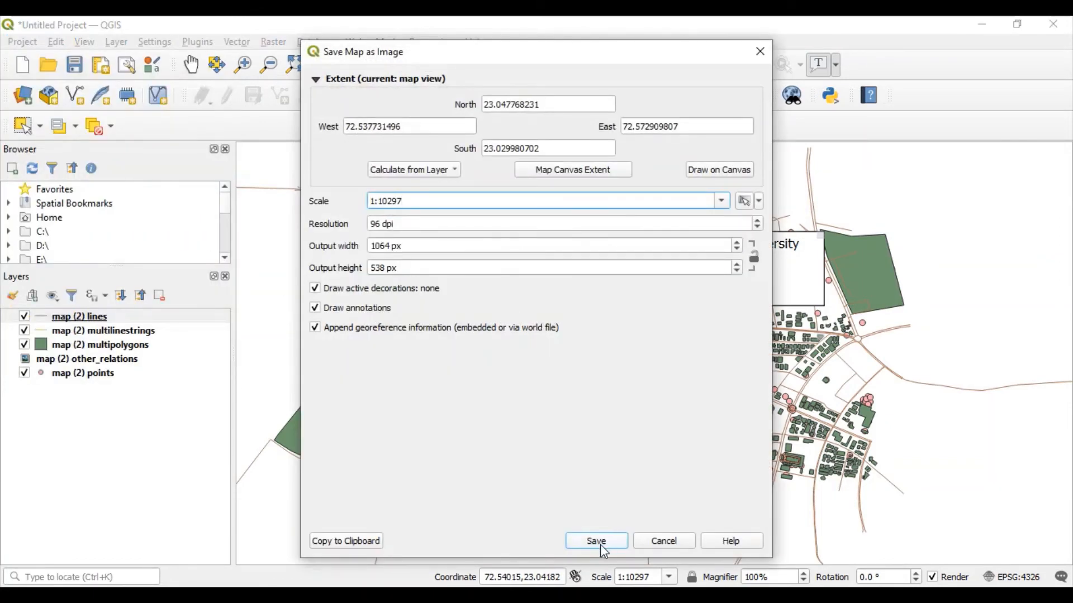
click(595, 541)
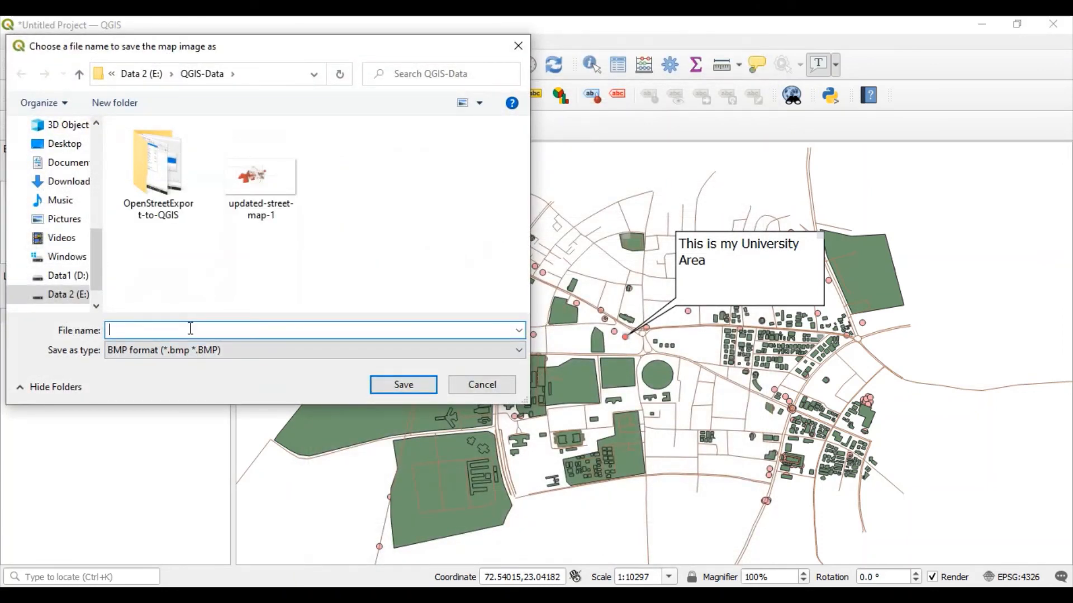
Save the image as PNG named Ahmedabad-City-Uni-Area.
click(314, 350)
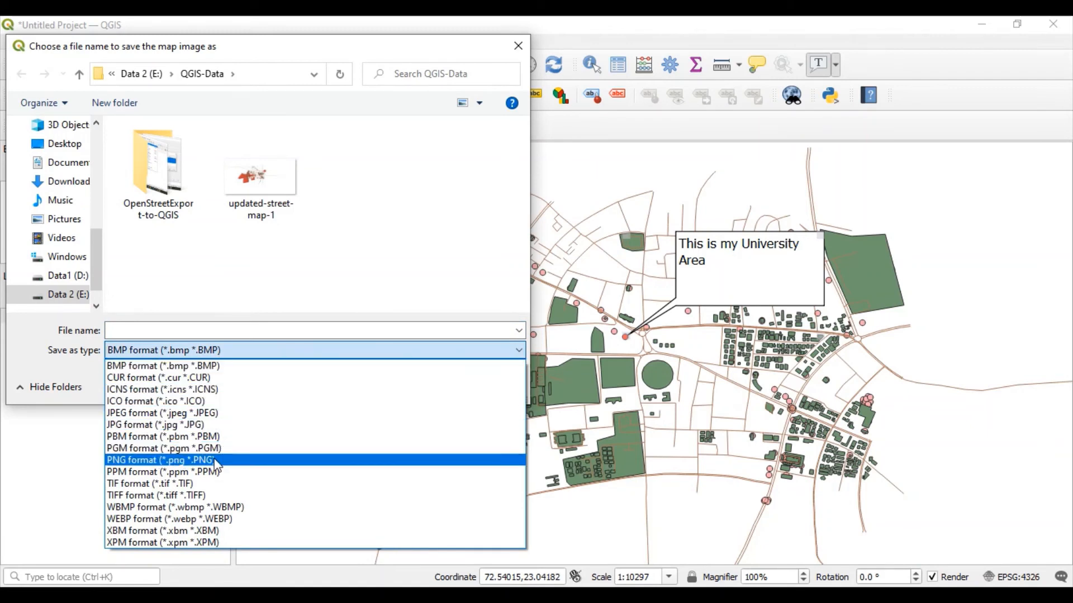
click(160, 459)
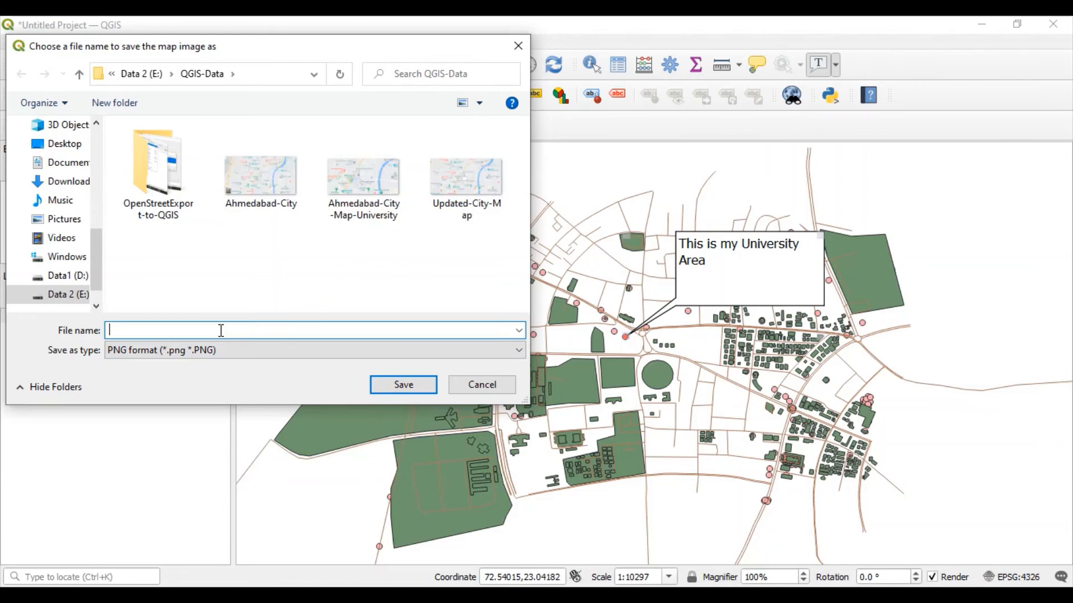
text(Ahmedabad-City-Uni)
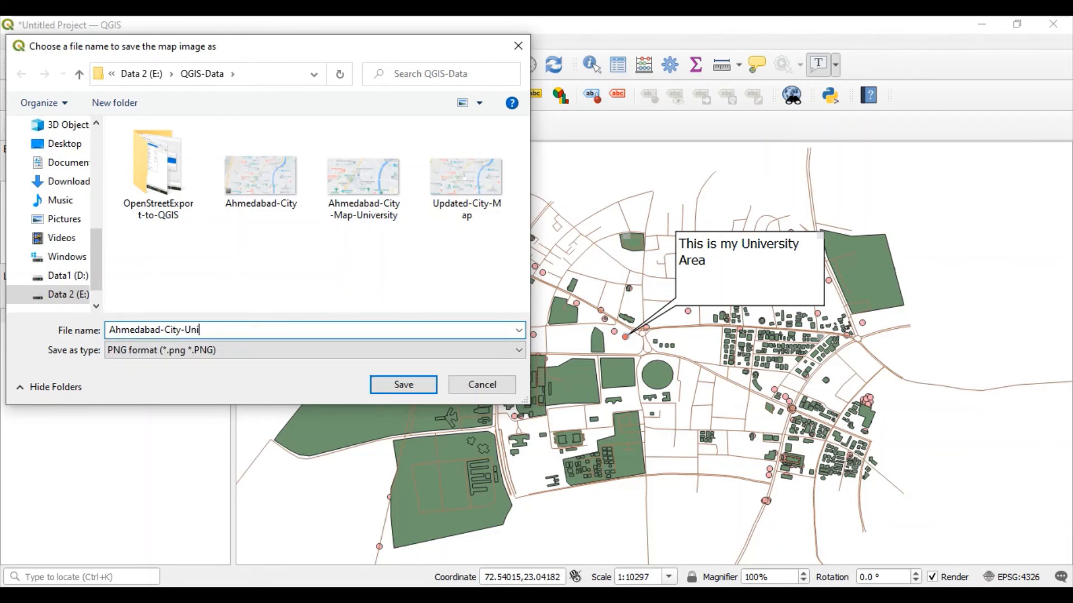
text(Area)
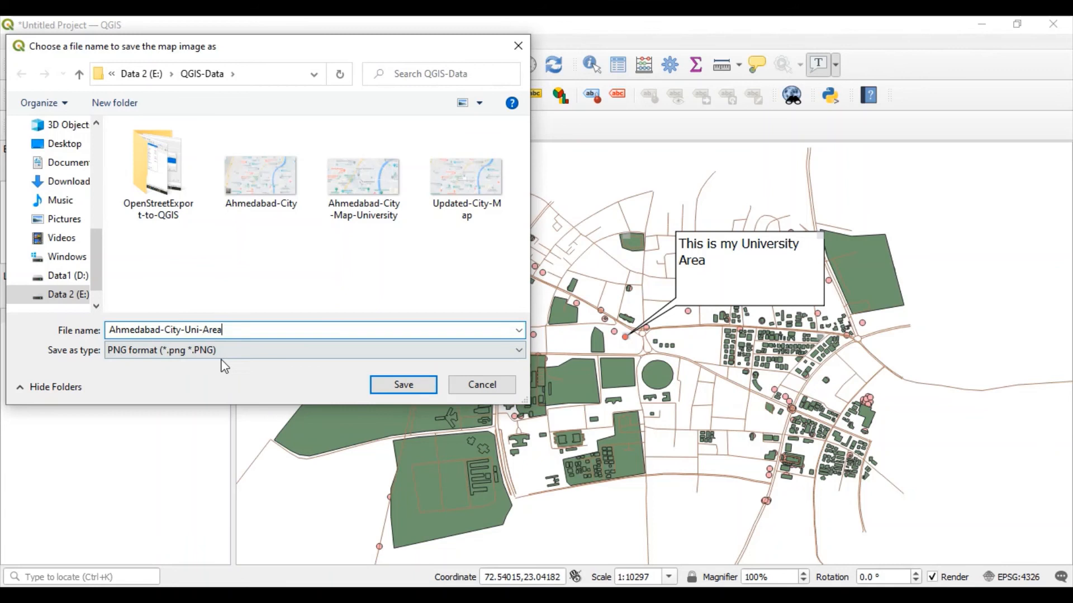
click(402, 383)
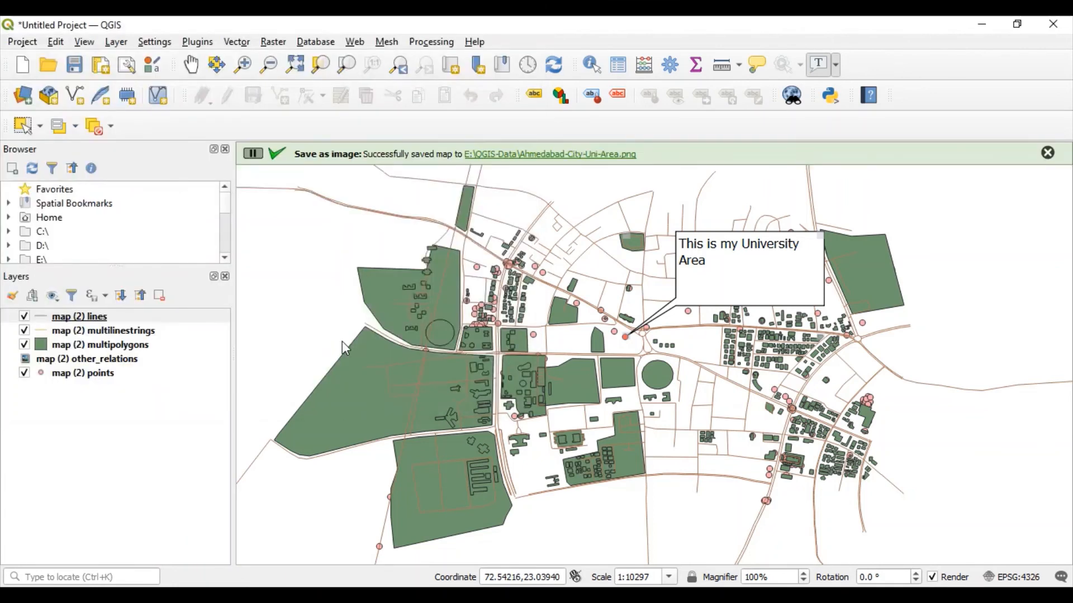
mouse_move(381, 332)
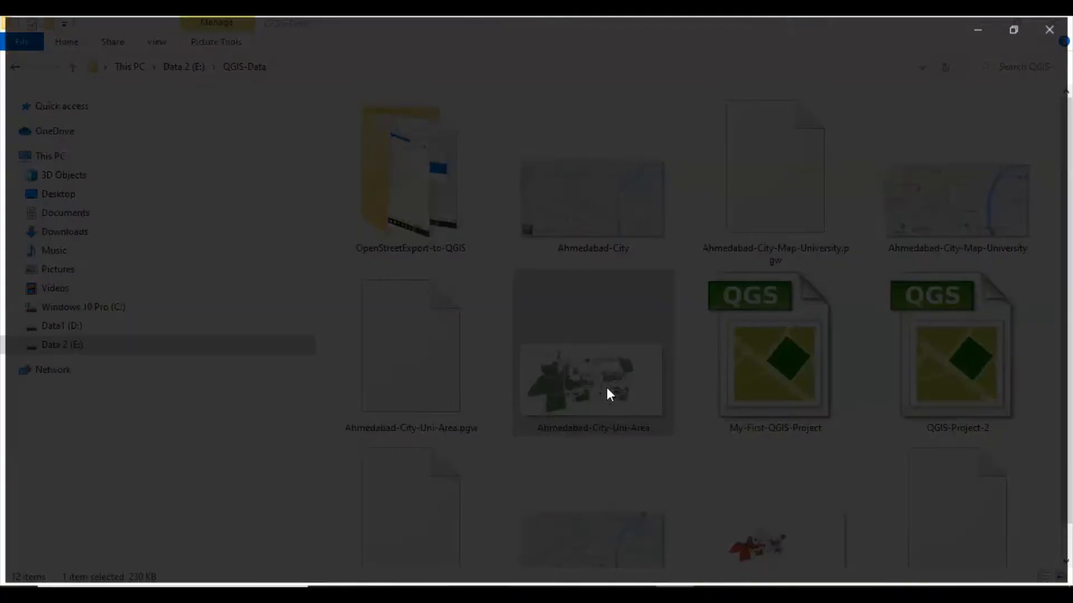
Open Ahmedabad-City-Uni-Area.png from File Explorer in Photos.
double_click(592, 381)
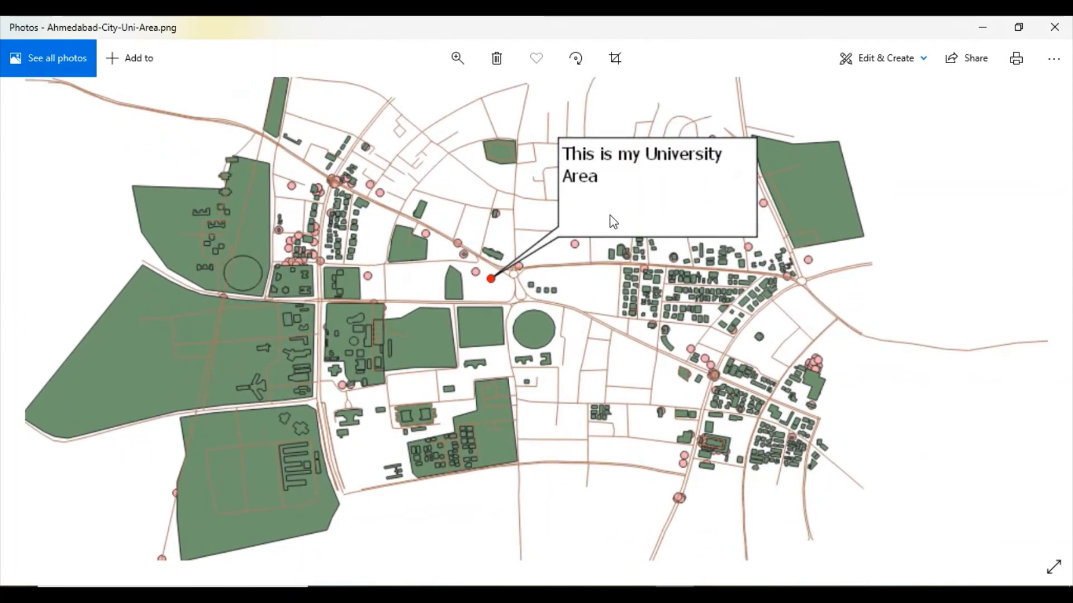
mouse_move(535, 283)
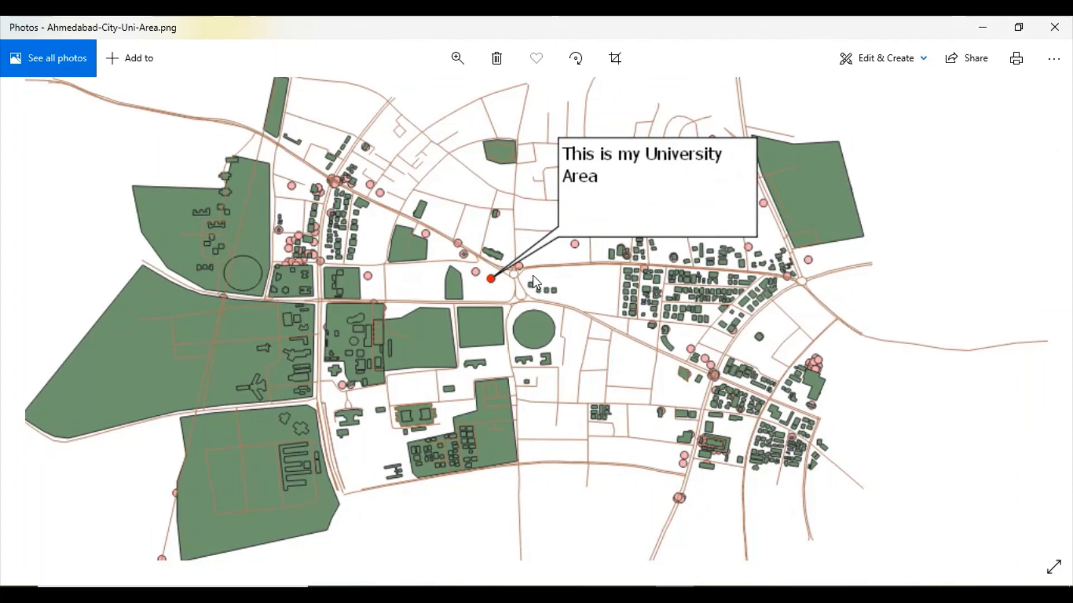